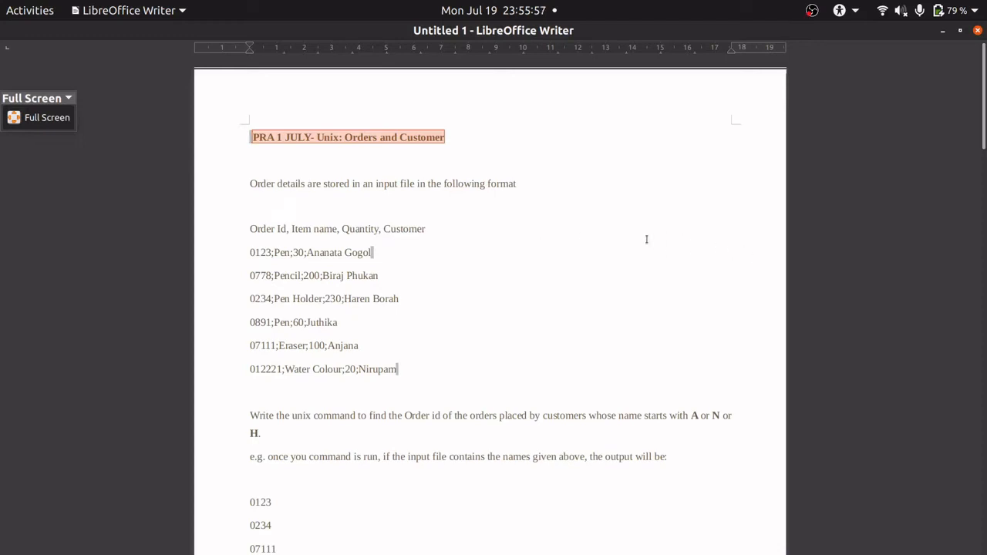
mouse_move(568, 224)
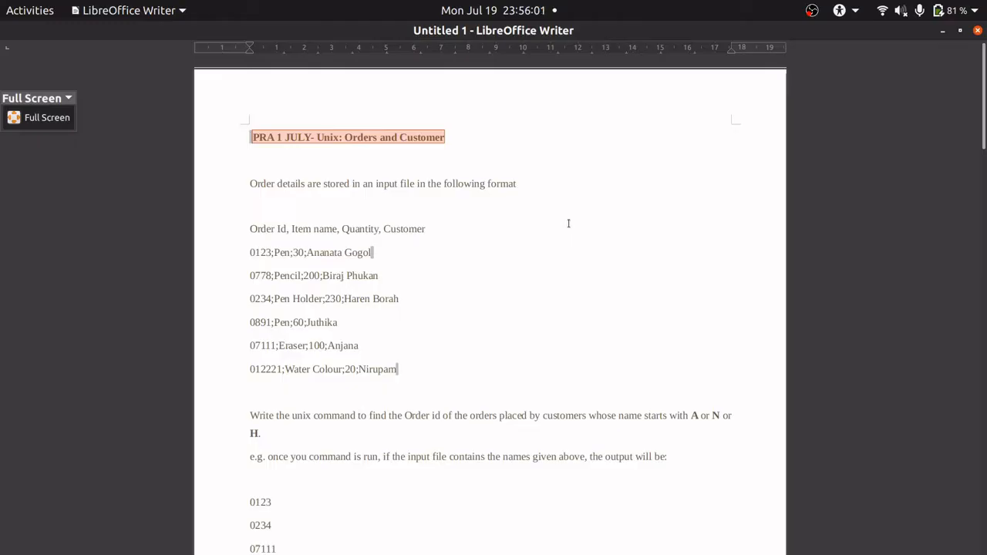
mouse_move(543, 216)
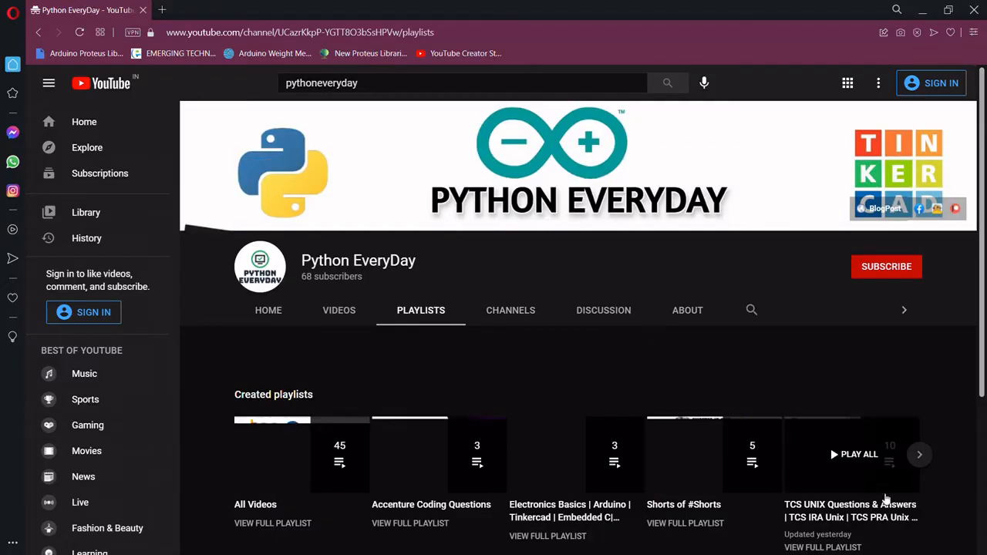
- Open the TCS UNIX Questions & Answers playlist from the channel's Playlists page
scroll("down", 3)
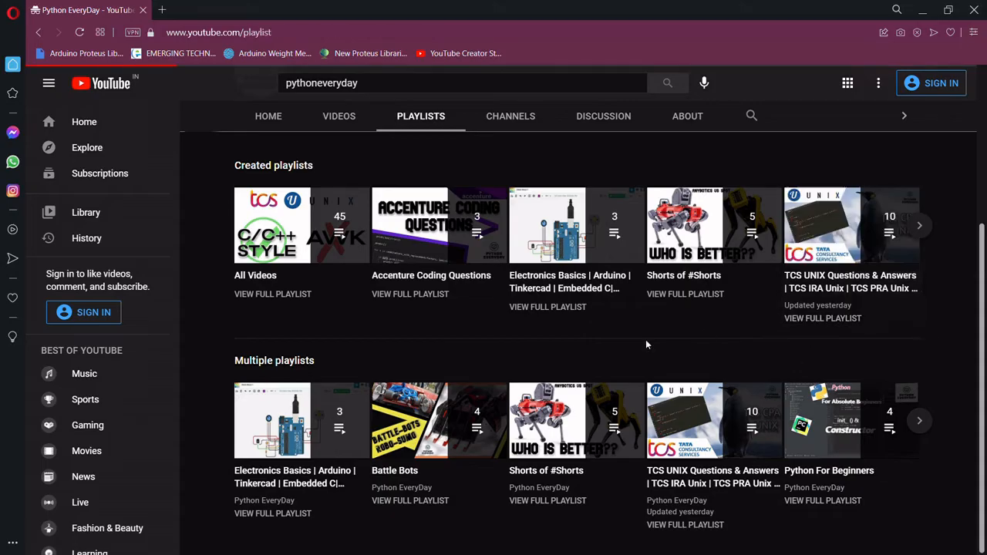
left_click(852, 225)
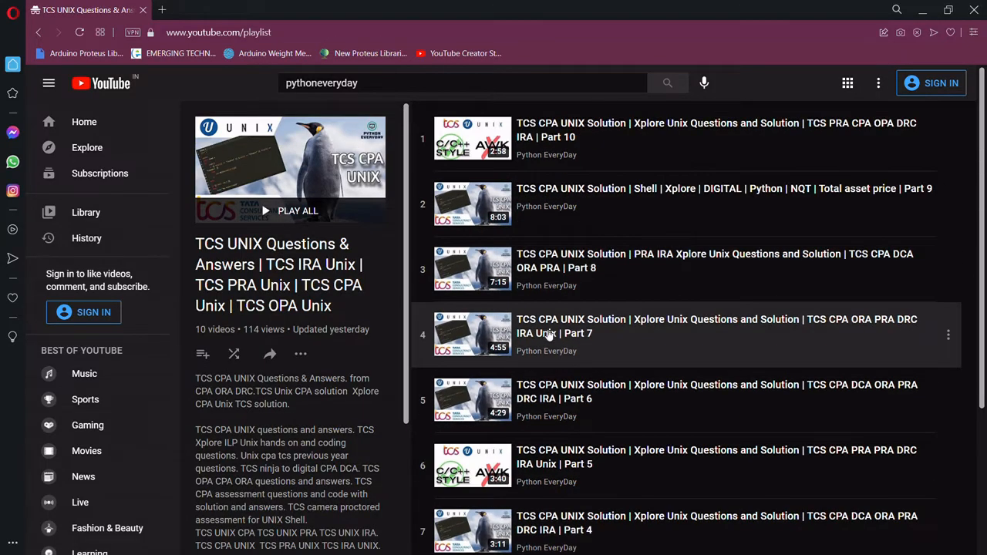
mouse_move(916, 102)
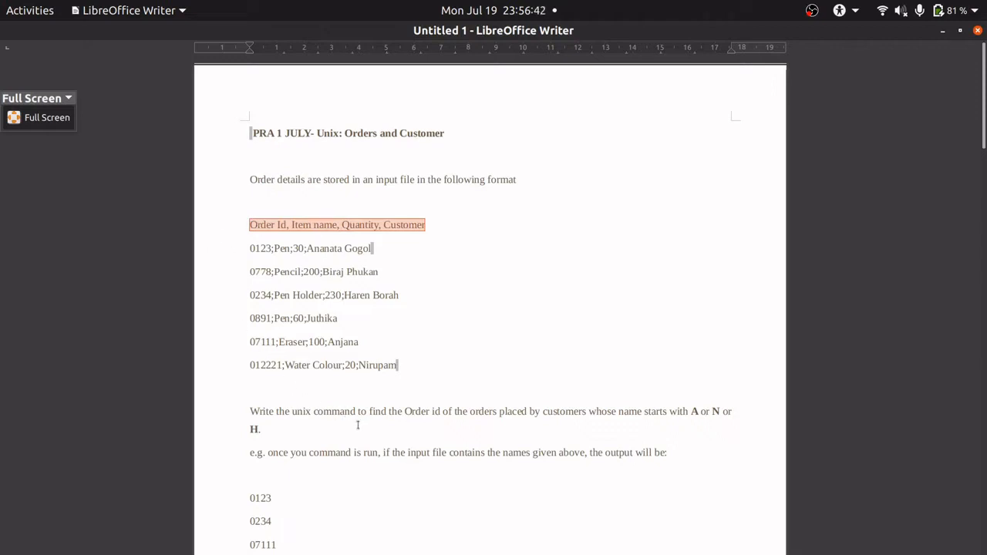
double_click(386, 410)
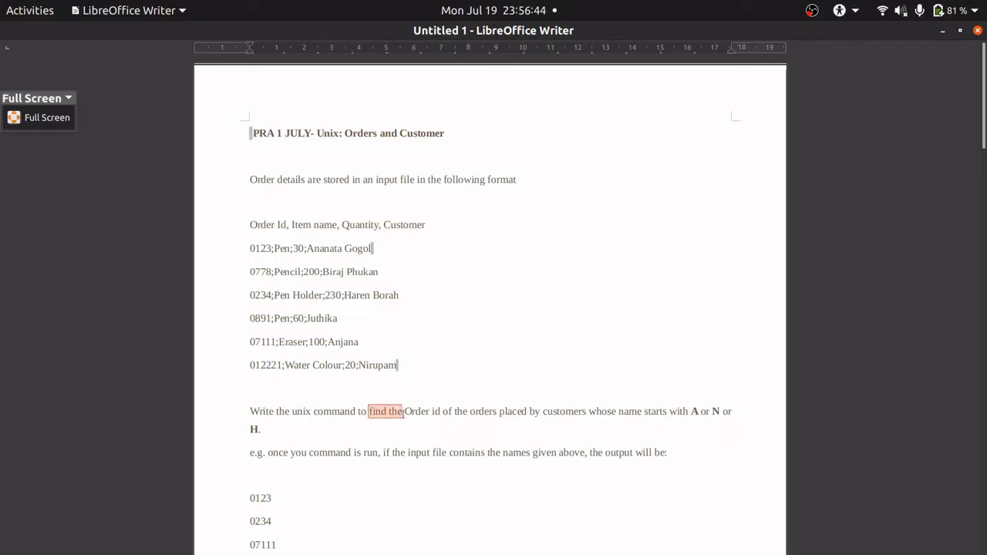
left_click_drag(369, 410, 543, 411)
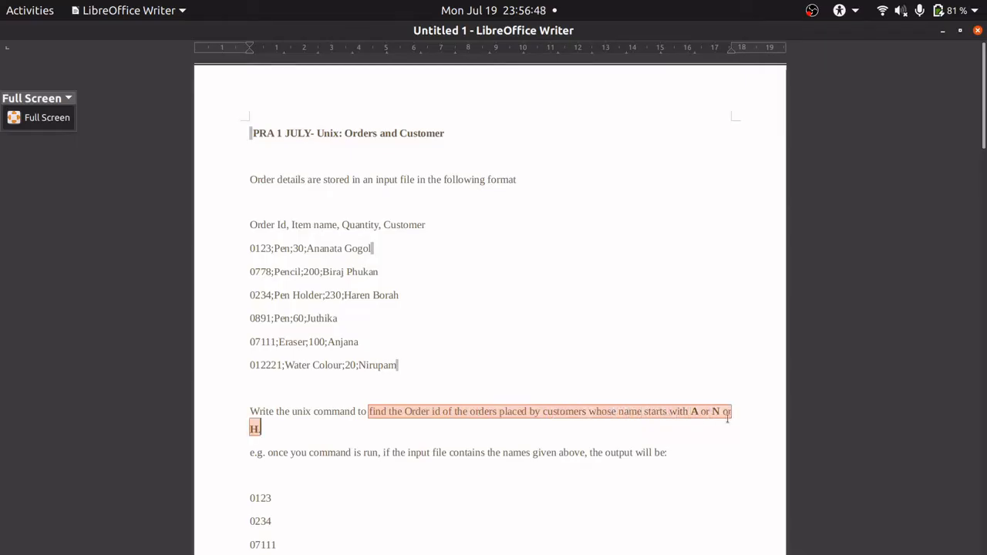
scroll("down", 3)
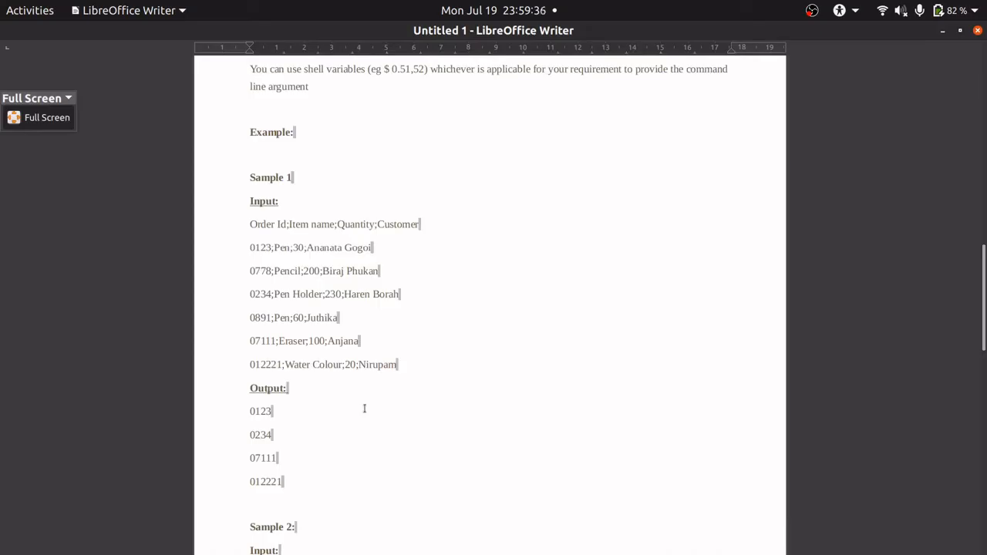
left_click_drag(250, 247, 398, 364)
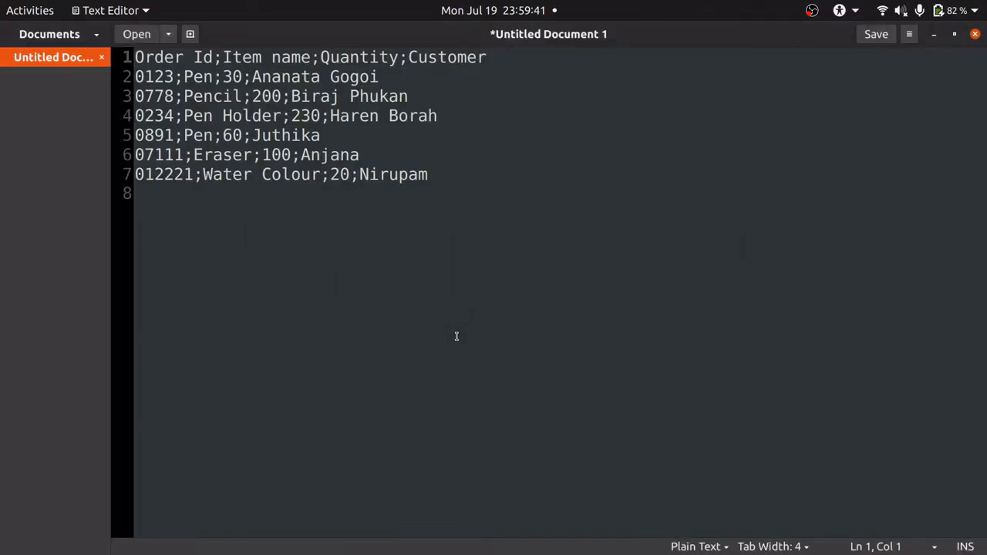
- Save the order records as order.txt in ~/Desktop/awk/unix
left_click(876, 34)
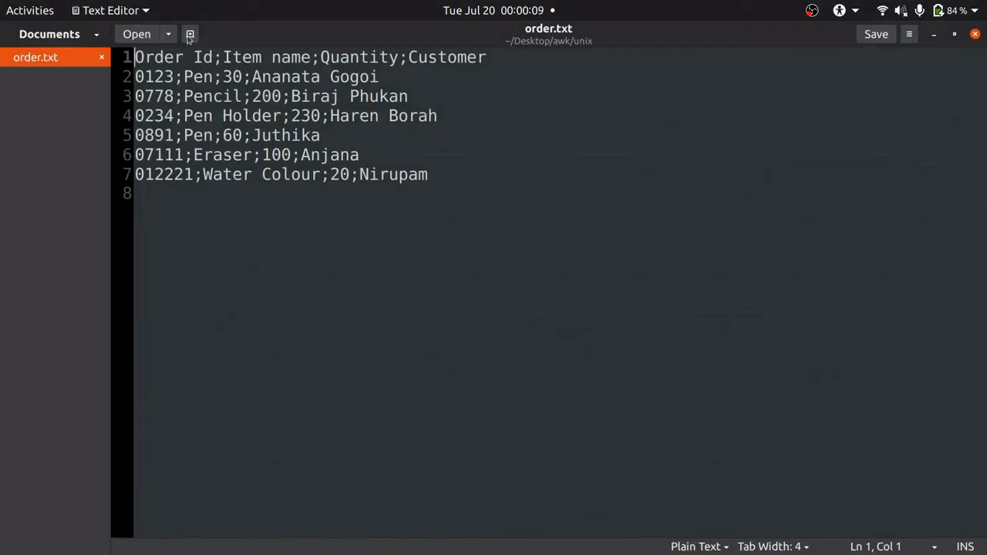
- Create a new blank document and save it as order.sh beside order.txt
left_click(190, 34)
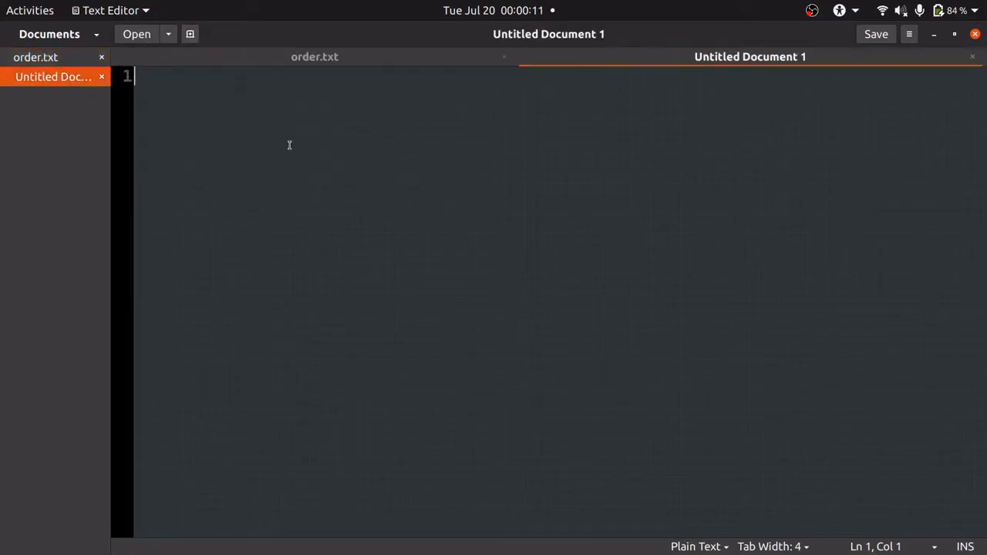
left_click(876, 34)
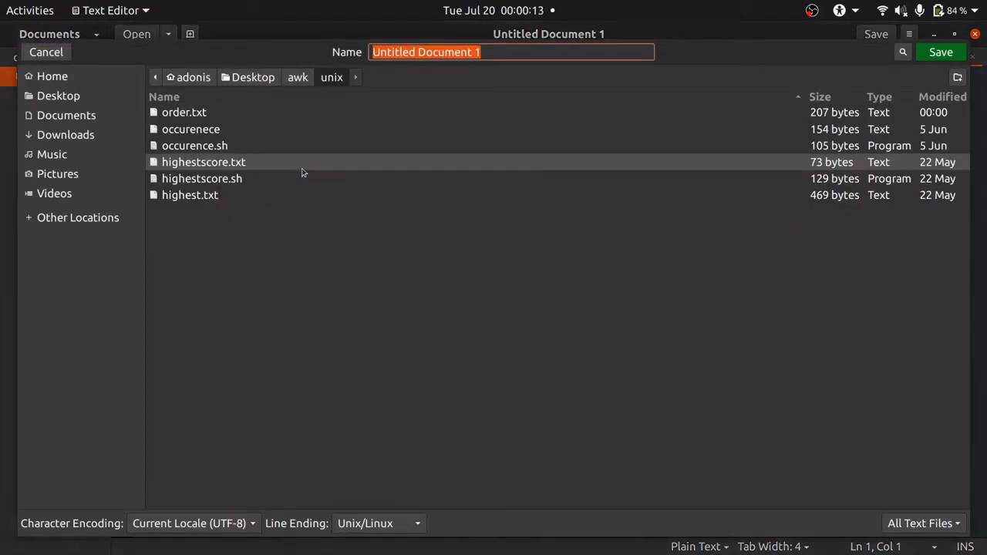
type("order.sh")
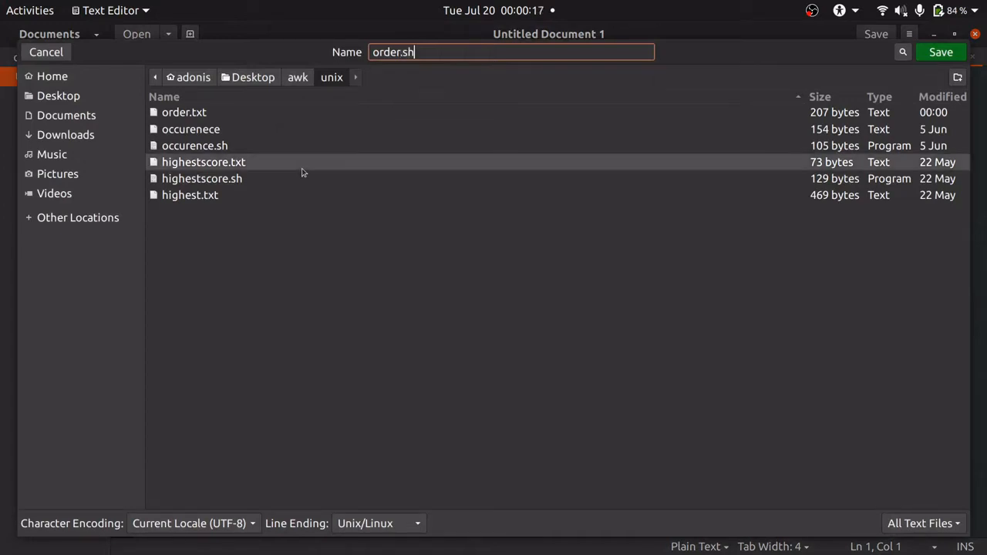
left_click(941, 52)
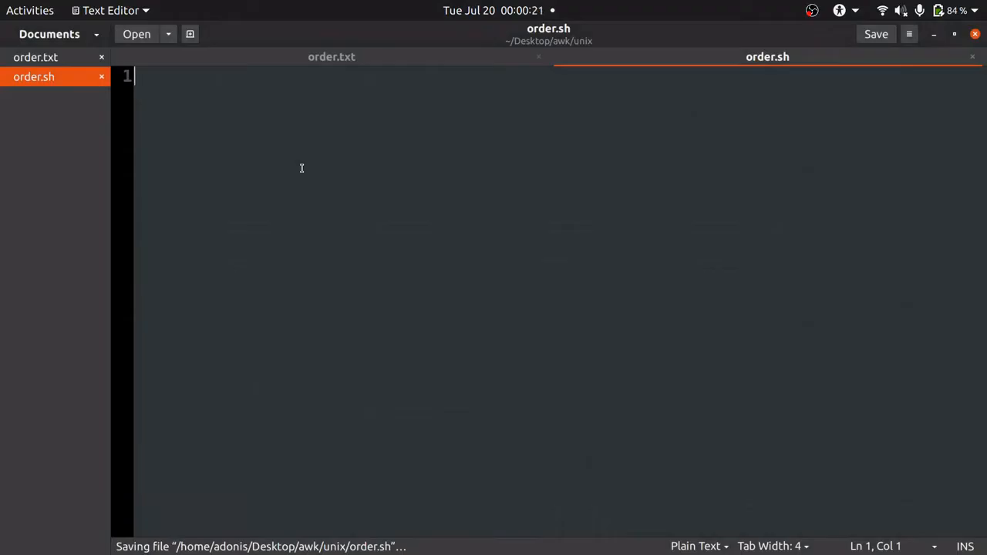
mouse_move(439, 191)
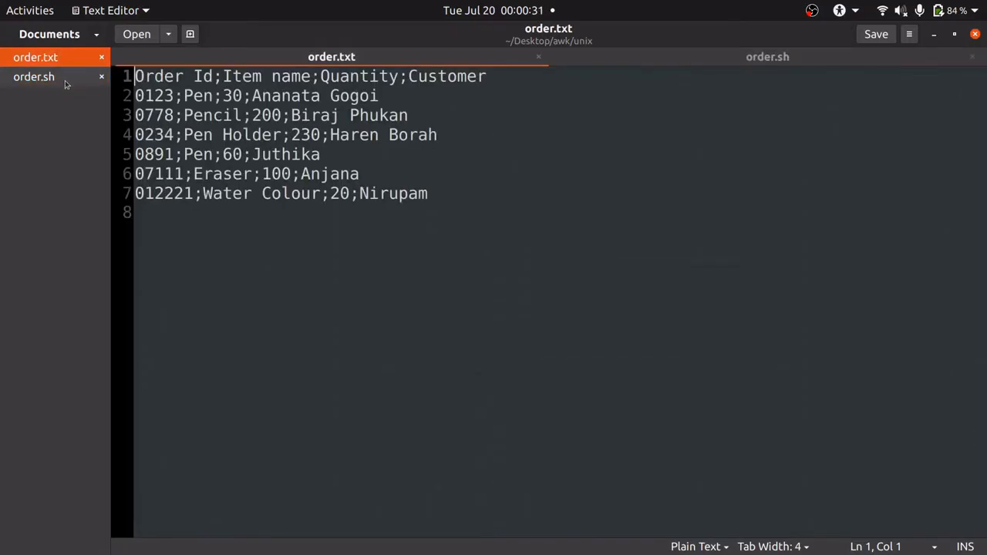
- Start order.sh with a quoted awk command spread over blank lines
left_click(767, 55)
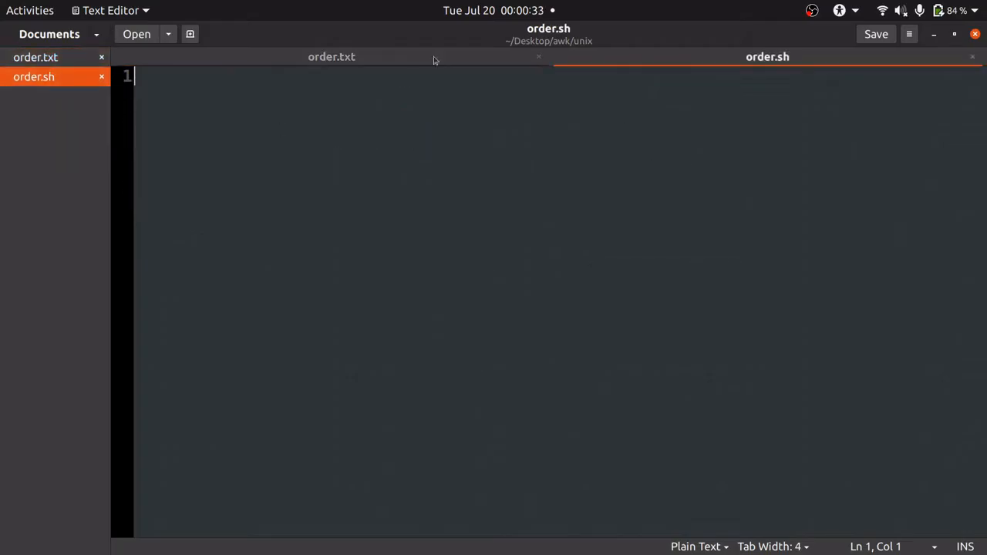
mouse_move(688, 69)
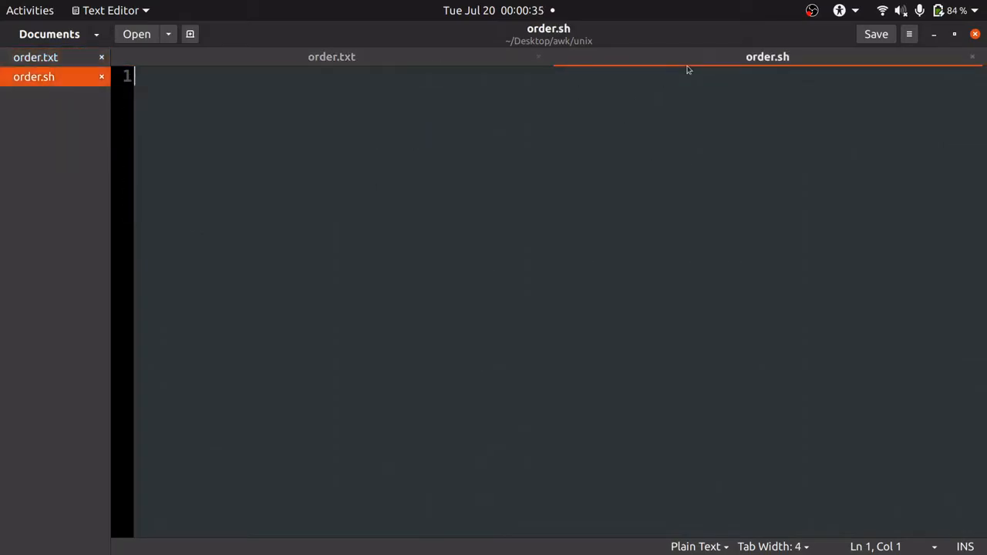
type("awk")
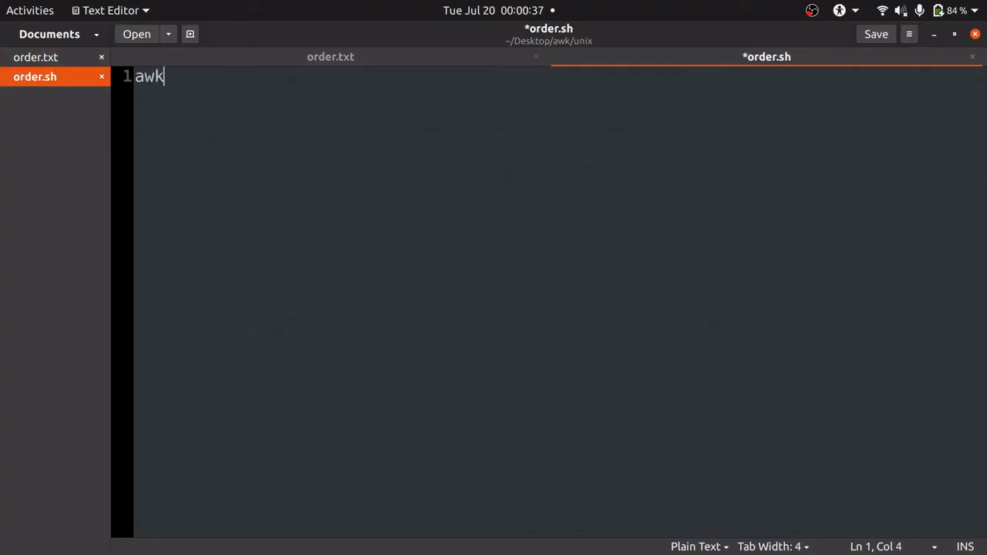
type("''")
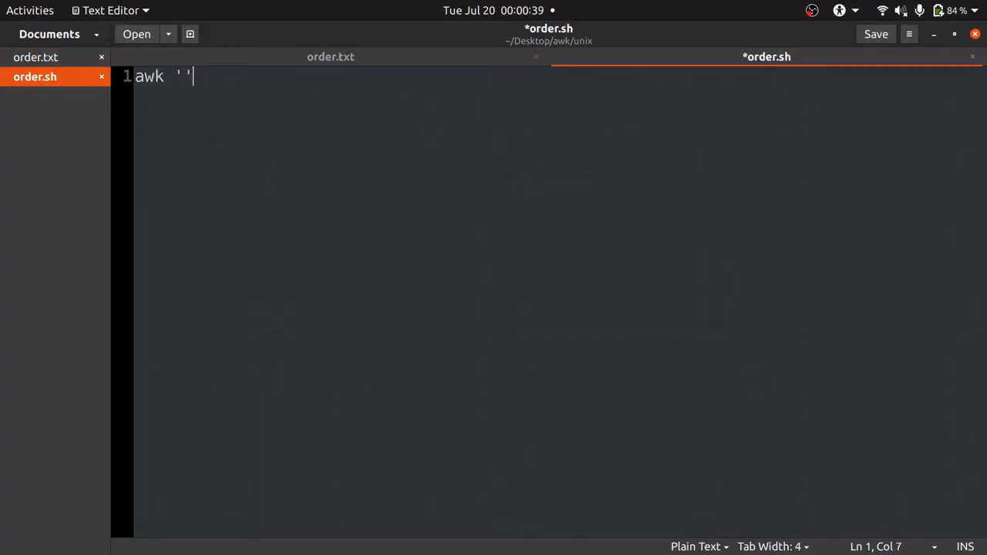
key("Return")
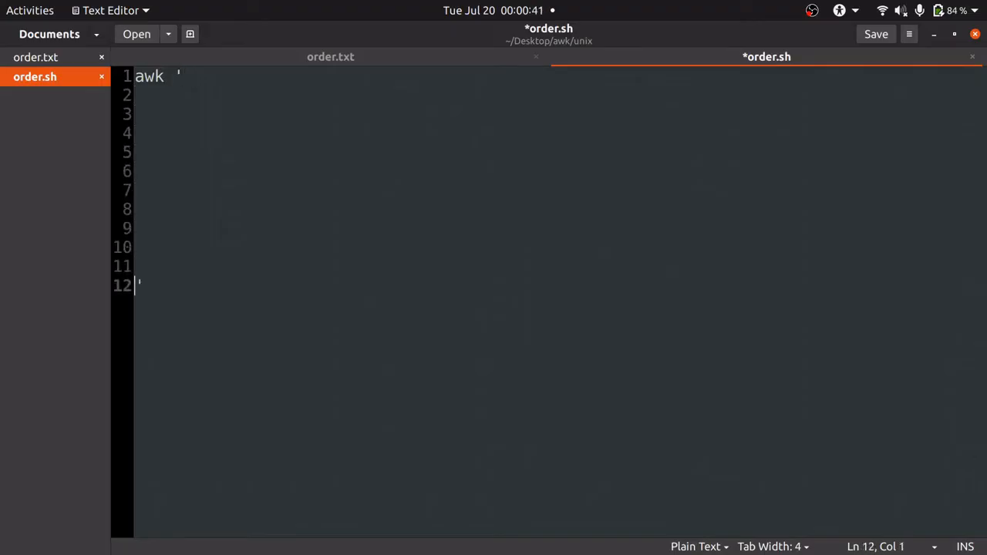
left_click(137, 132)
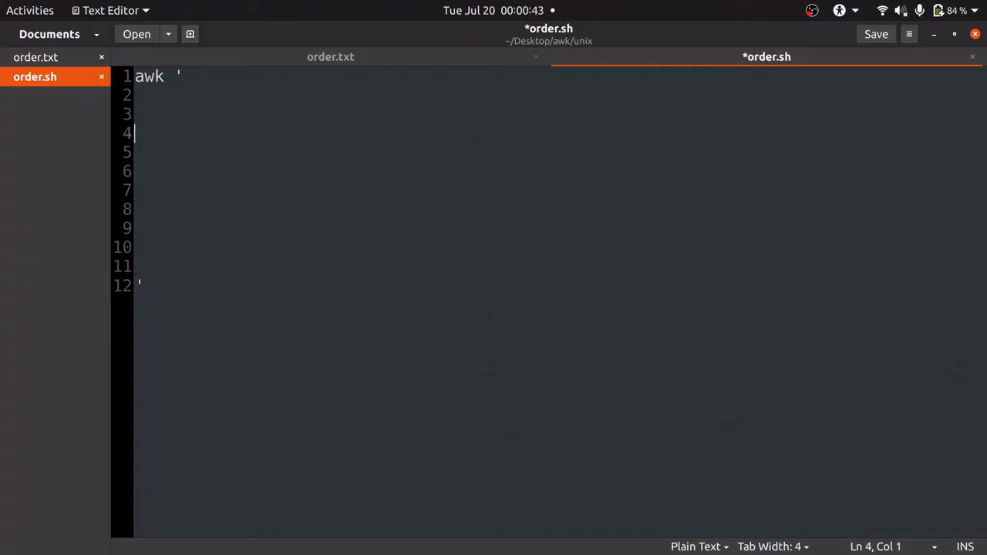
- Add BEGIN{}, an empty main block and END{} inside the awk quotes
type("B")
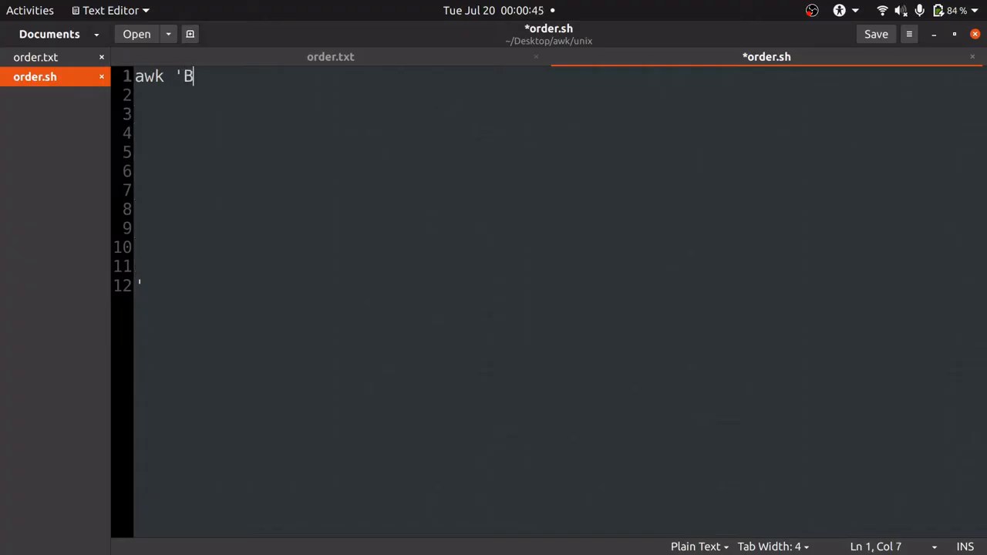
type("EGIN")
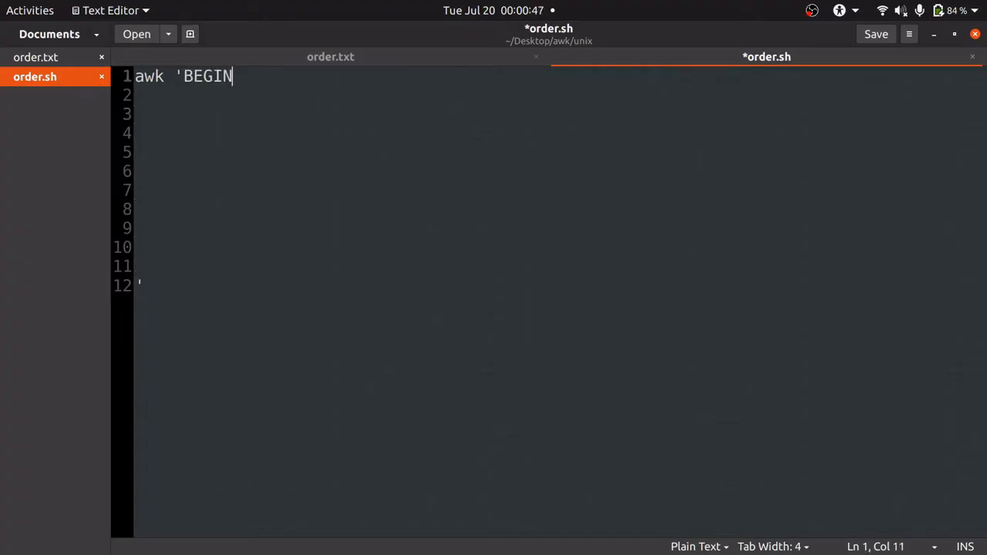
type("{}")
left_click(557, 96)
type("{")
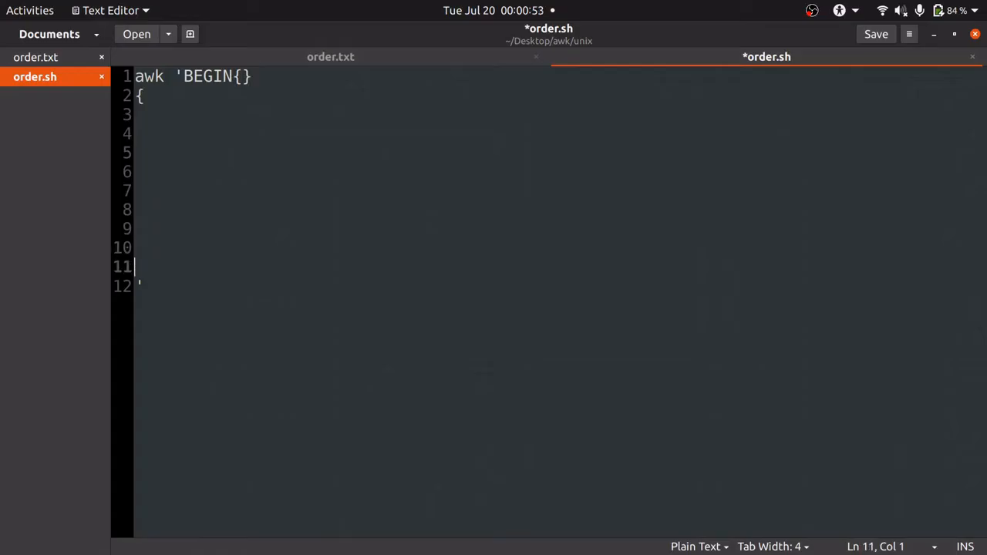
type("}")
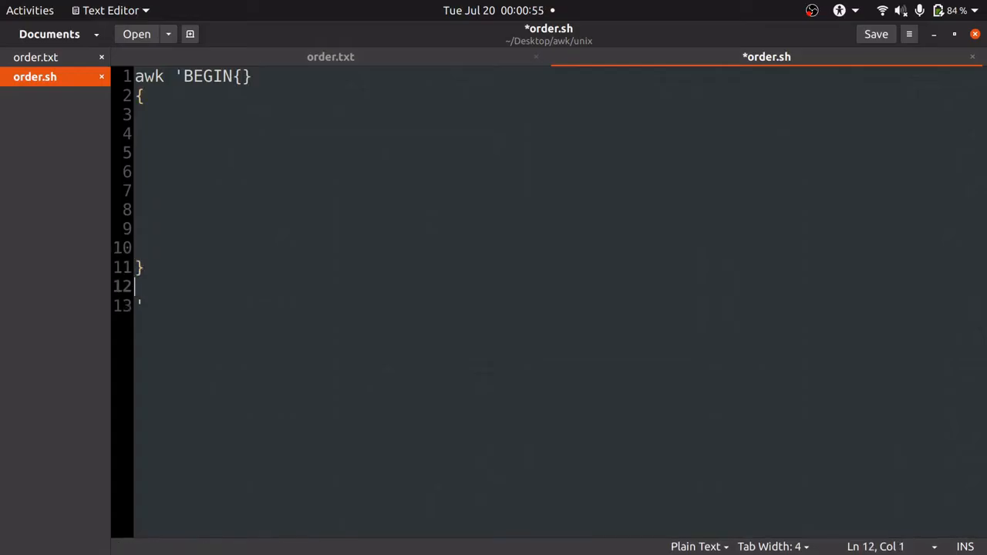
type("END")
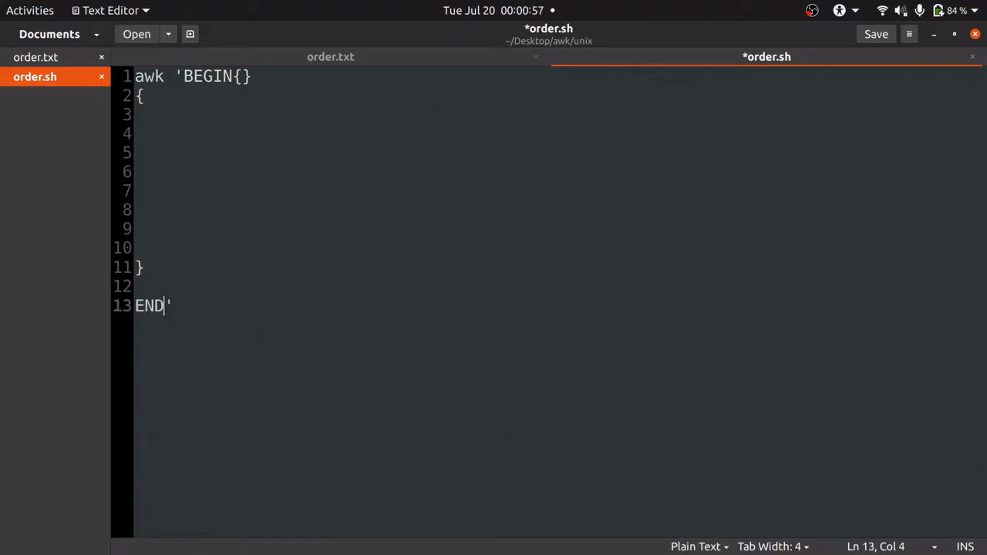
type("{}")
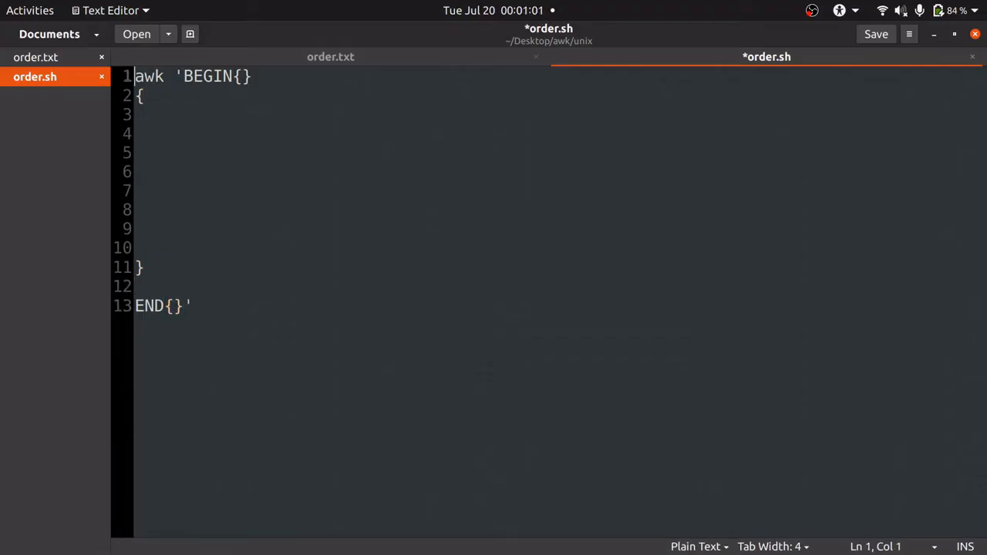
- Set FS=";" inside the BEGIN block and save order.sh
left_click(242, 76)
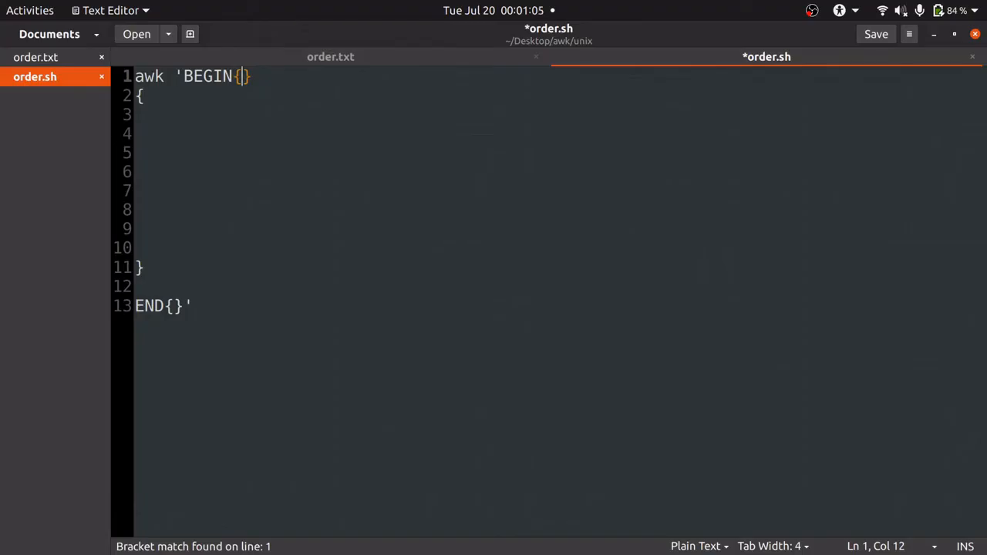
type("FS")
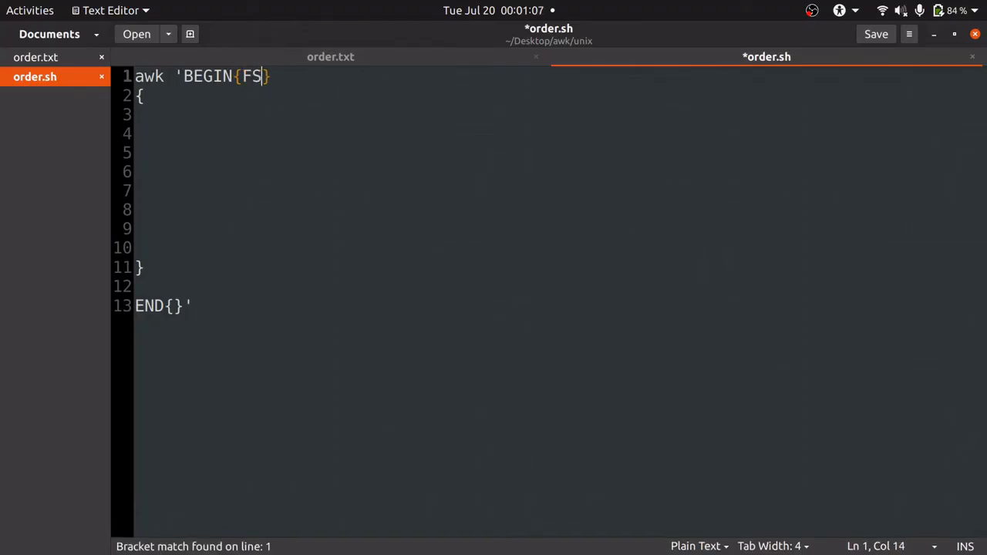
type("=")
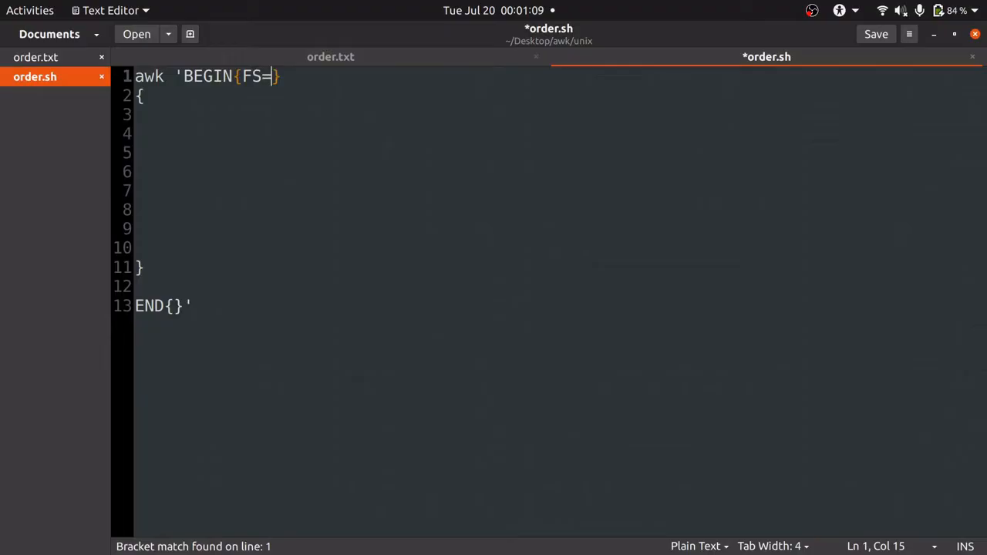
type("\"\"")
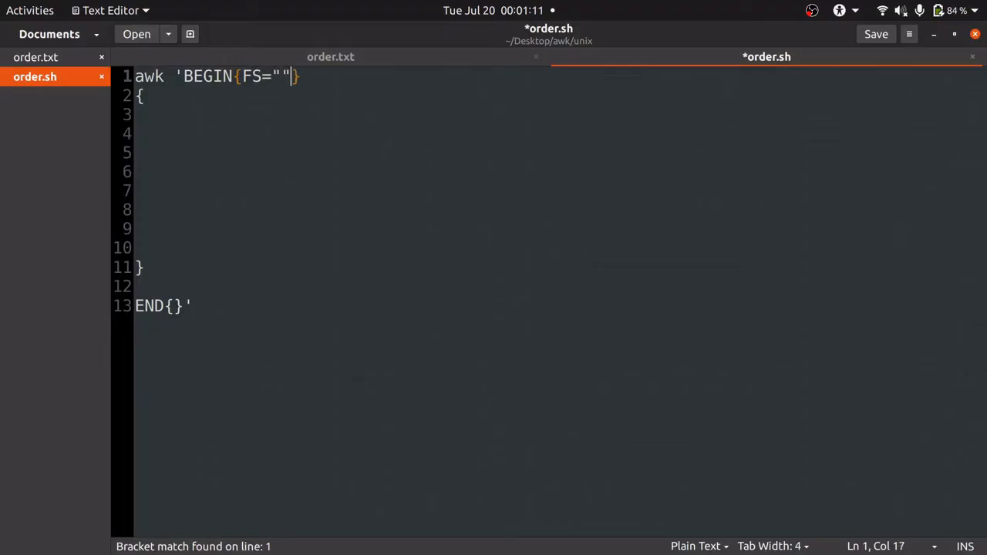
type(";")
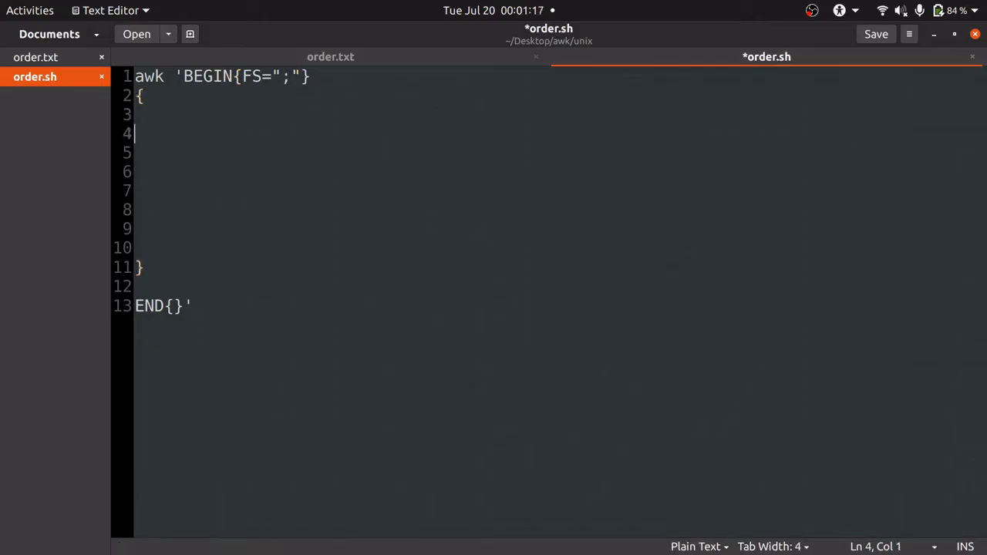
left_click(877, 34)
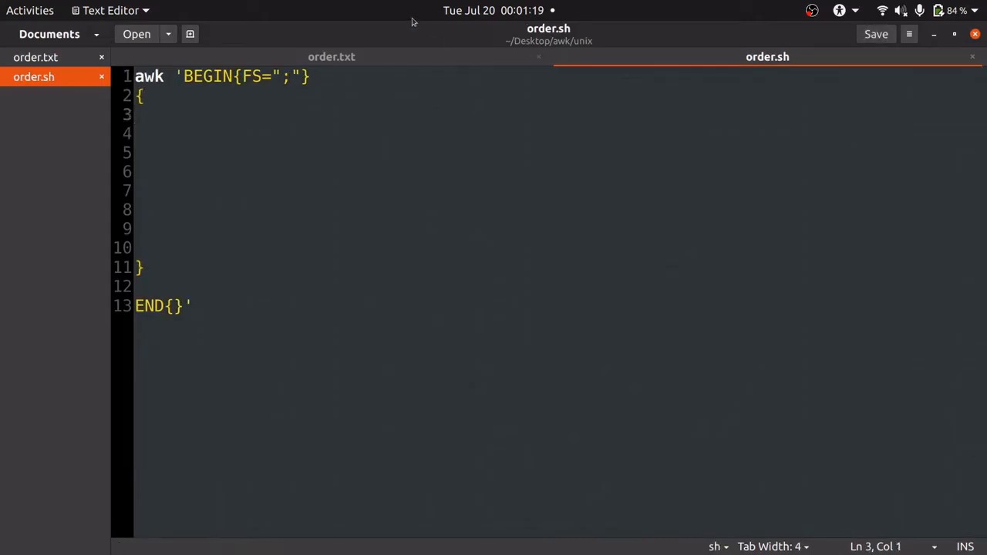
- Check the order data in order.txt, then add a new line inside order.sh's main block
left_click(331, 56)
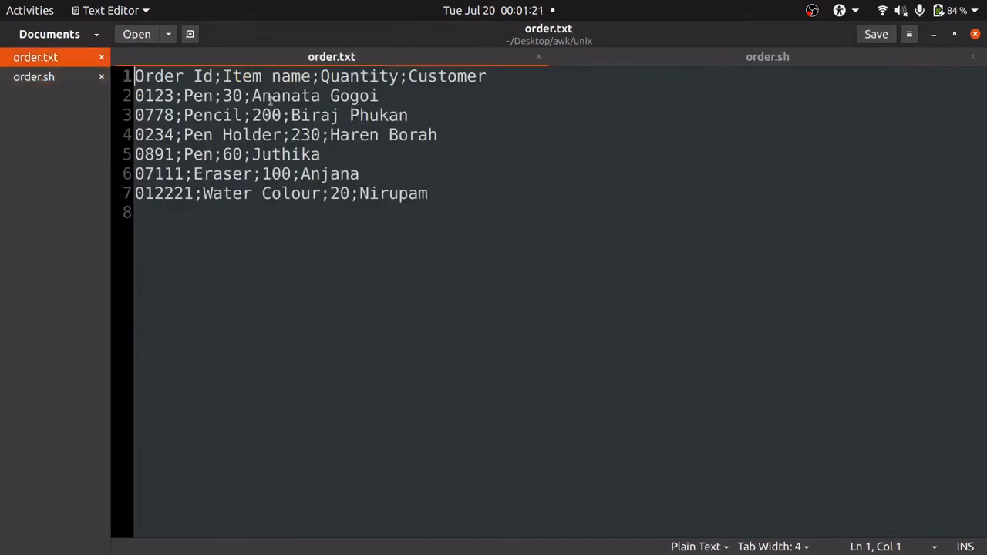
left_click(336, 134)
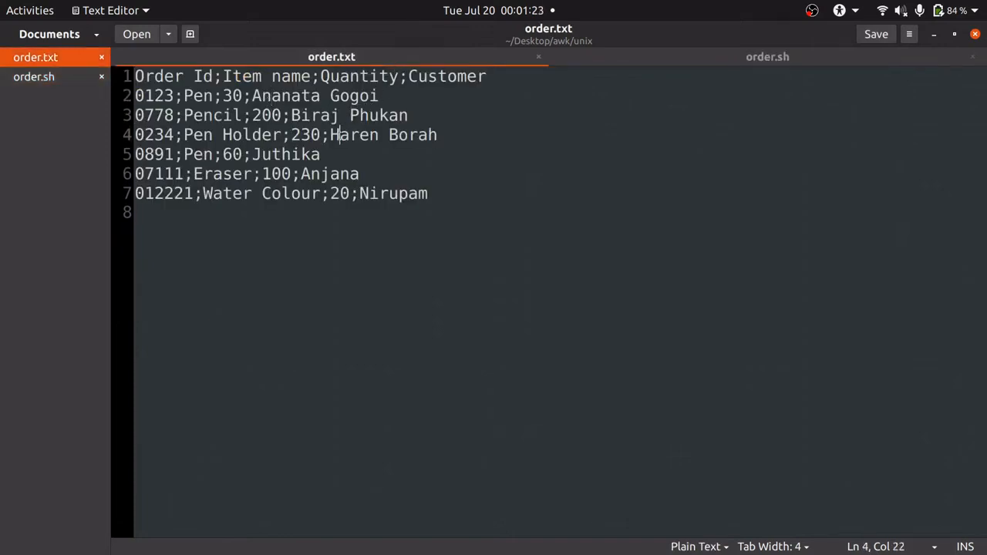
left_click(768, 55)
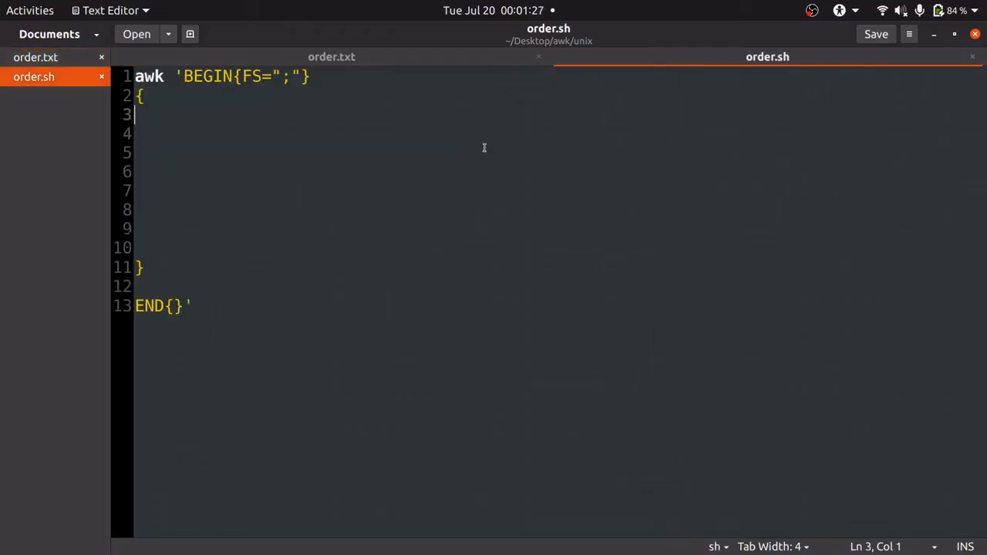
key("Return")
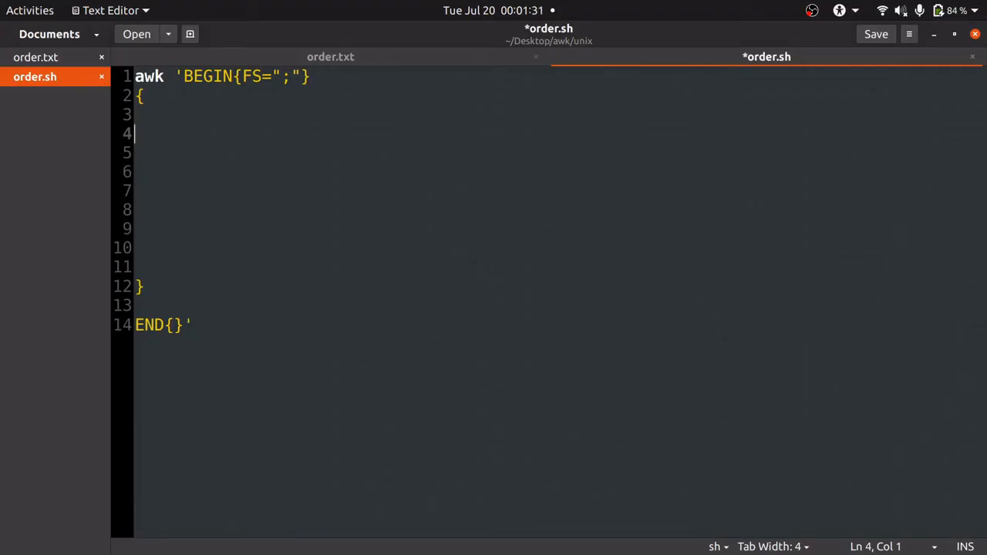
- Begin an if statement in the main block while examining order.txt's customer names and header row
left_click(330, 55)
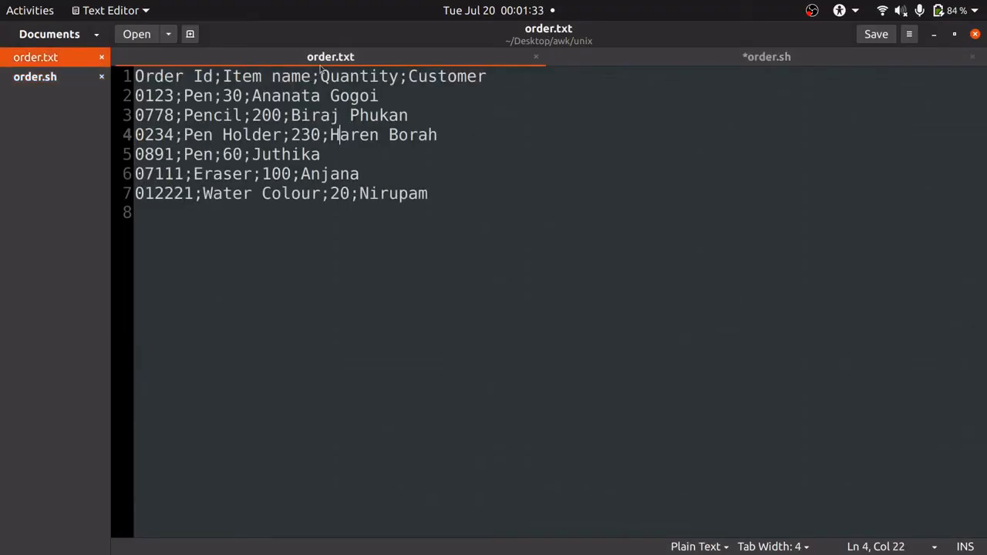
double_click(432, 75)
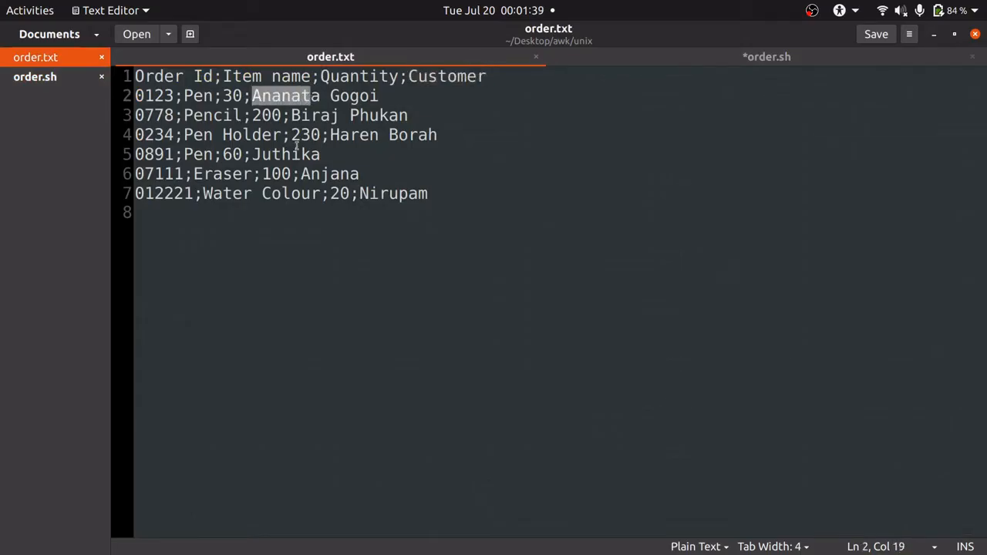
left_click(329, 135)
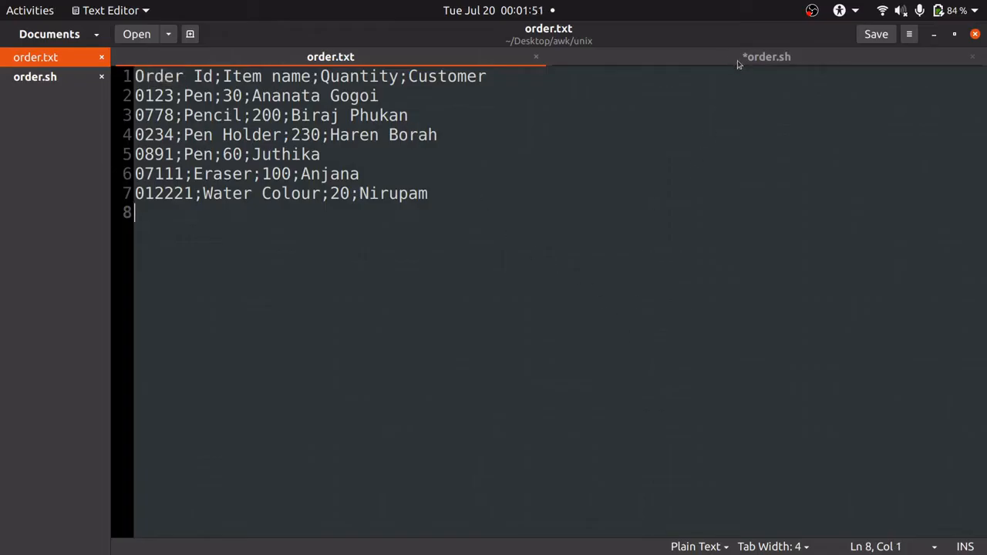
left_click(766, 56)
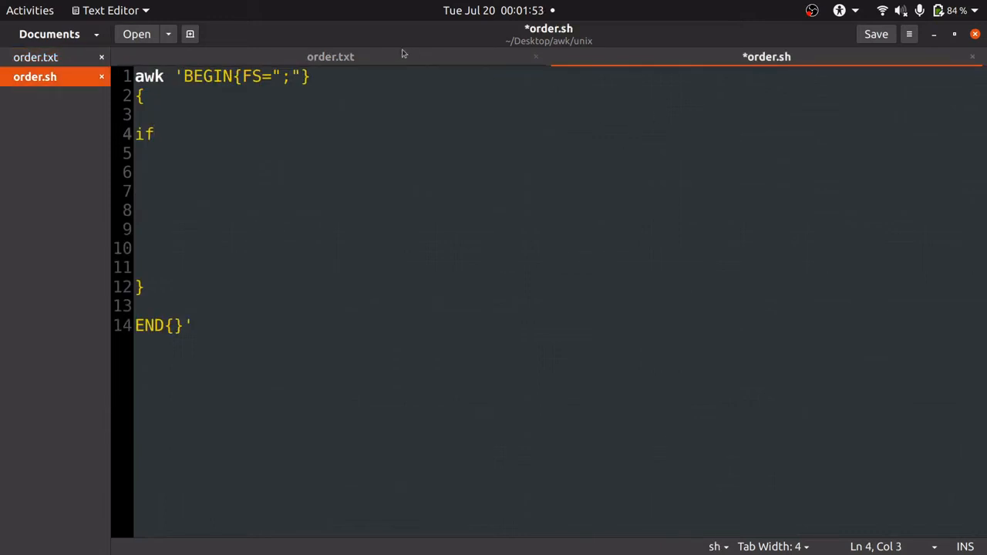
left_click(330, 56)
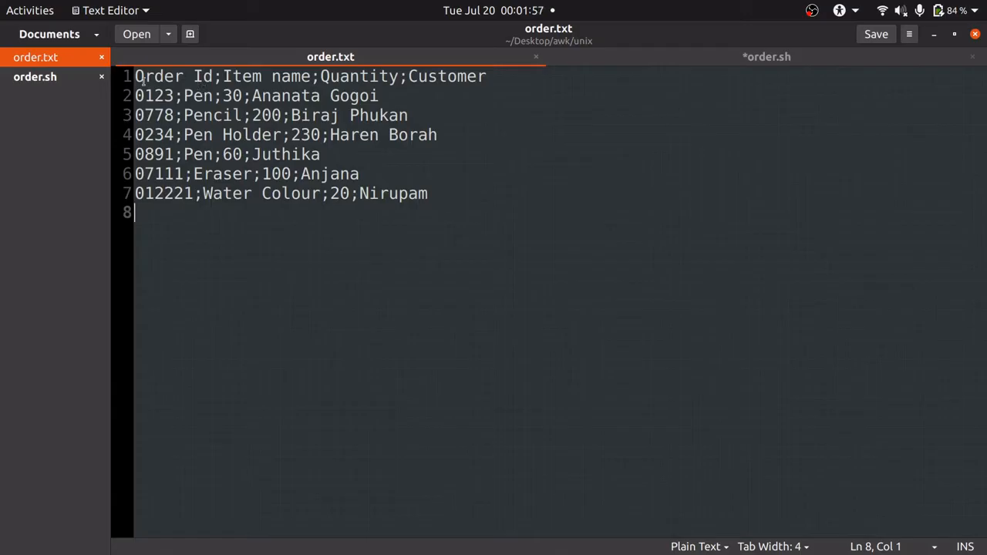
left_click(321, 78)
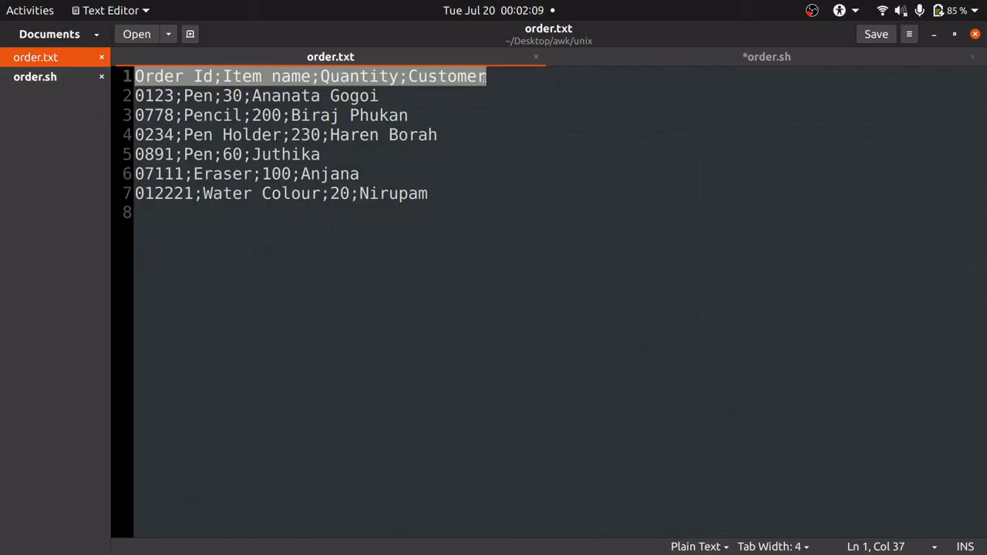
mouse_move(483, 241)
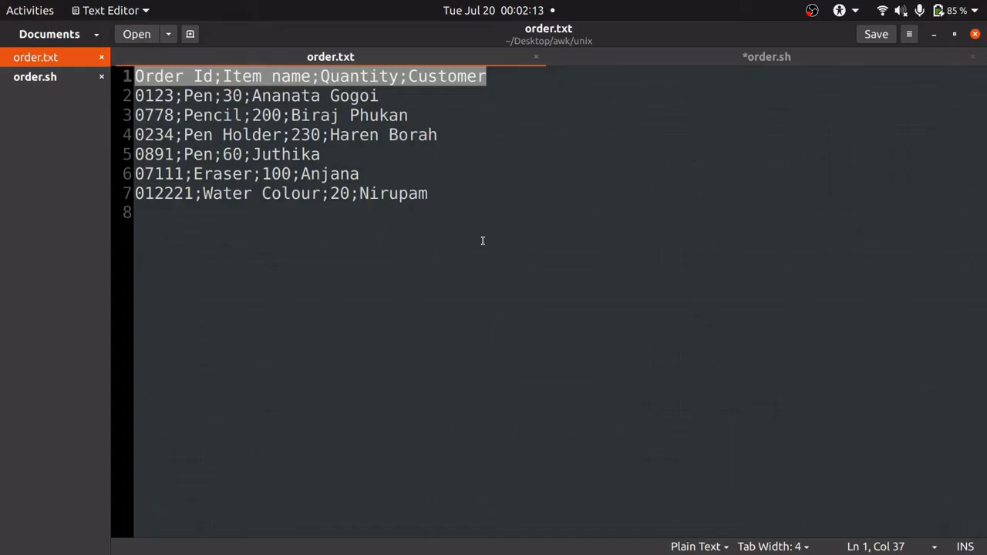
mouse_move(623, 182)
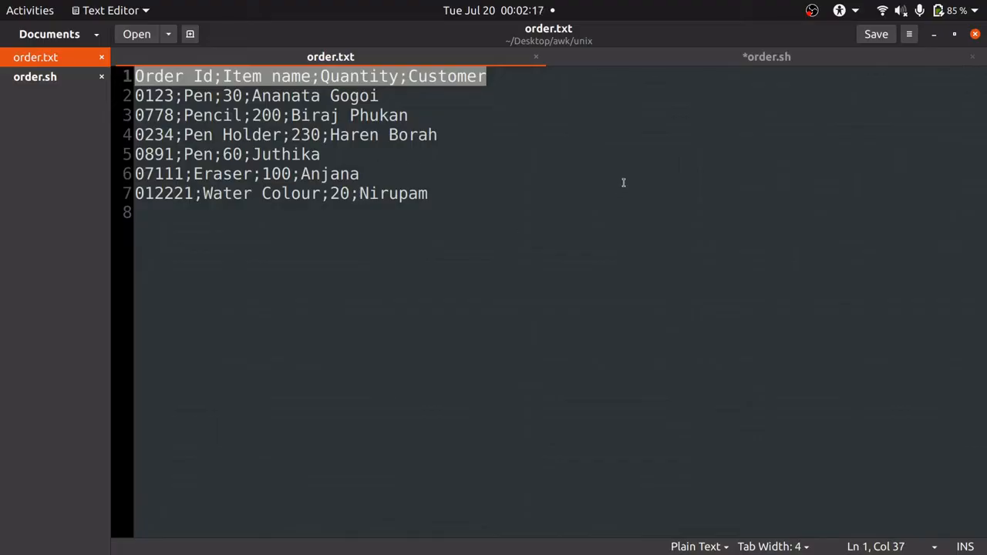
- Write the if condition start (NR>1 && $4 to skip the header and test field 4
left_click(876, 34)
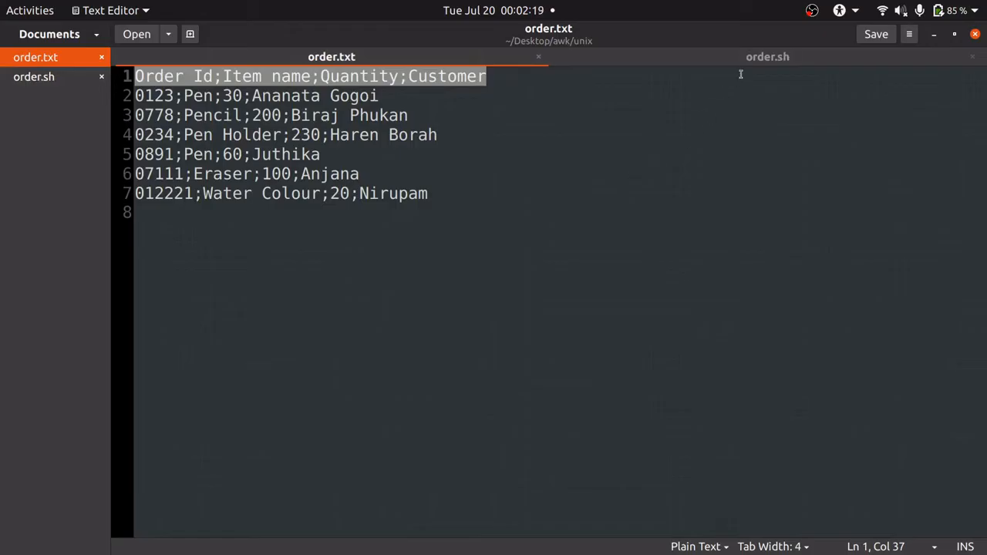
mouse_move(769, 56)
type("if(N")
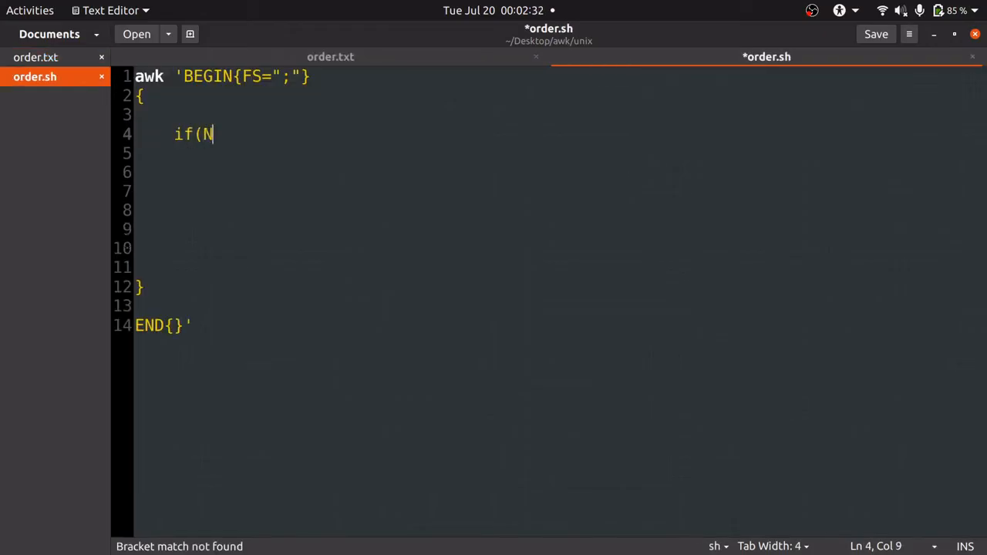
type("R>1")
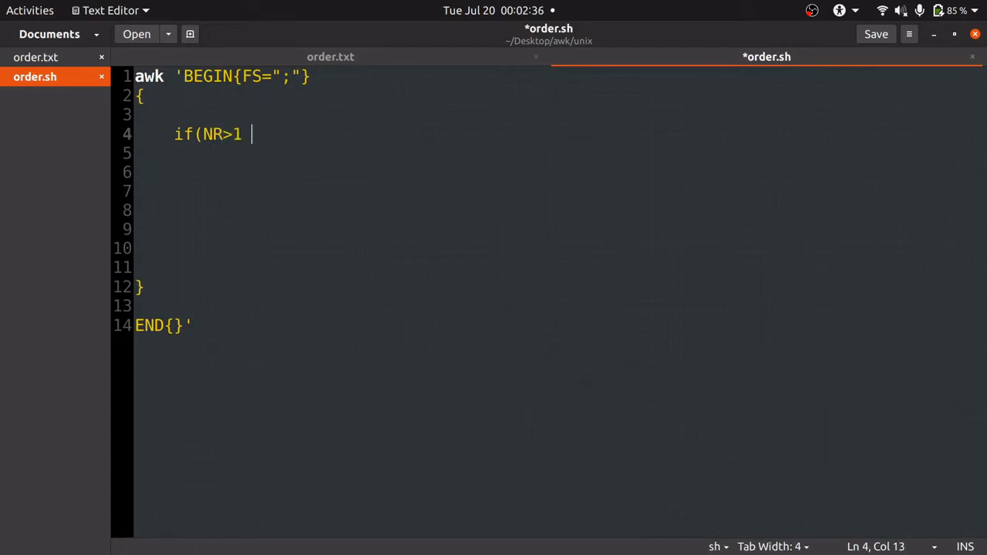
type("&&")
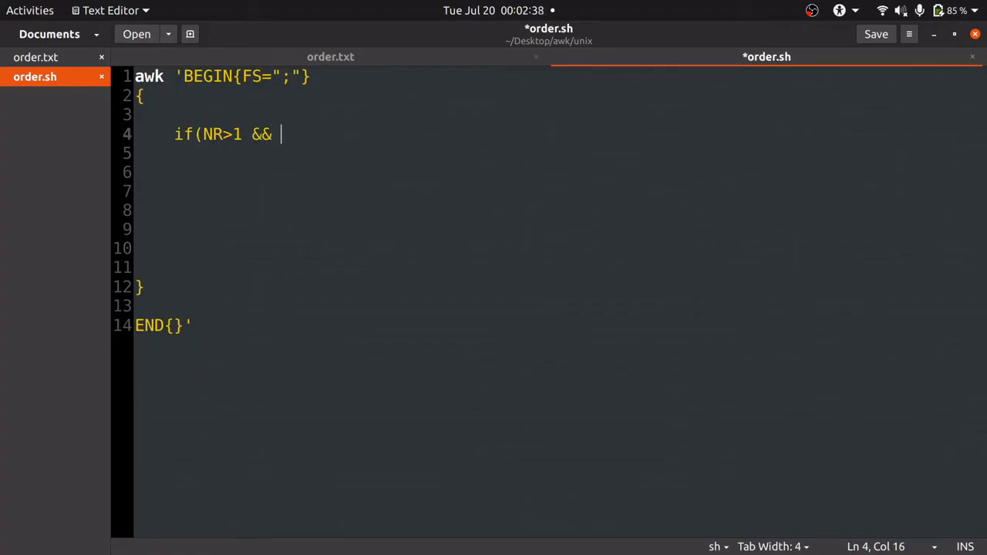
type("$")
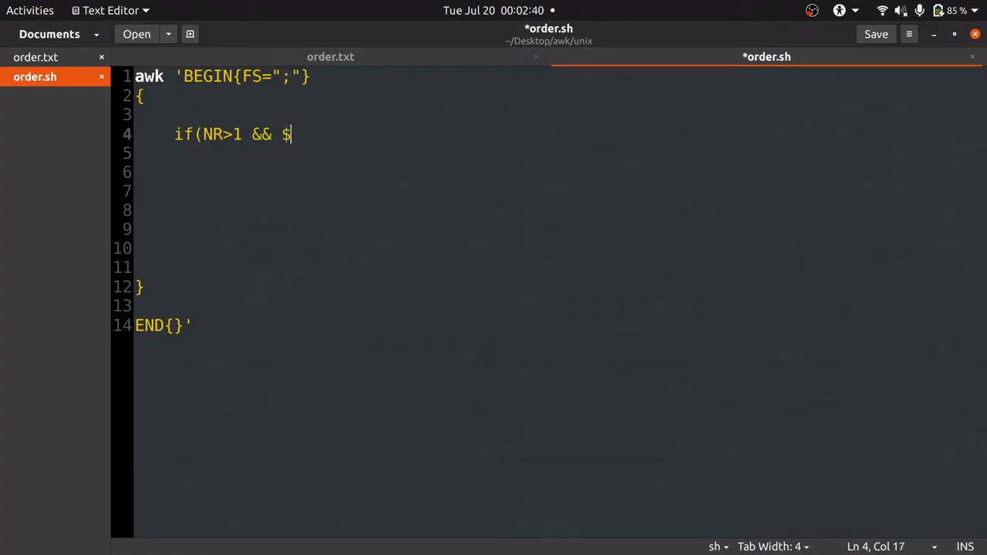
type("4")
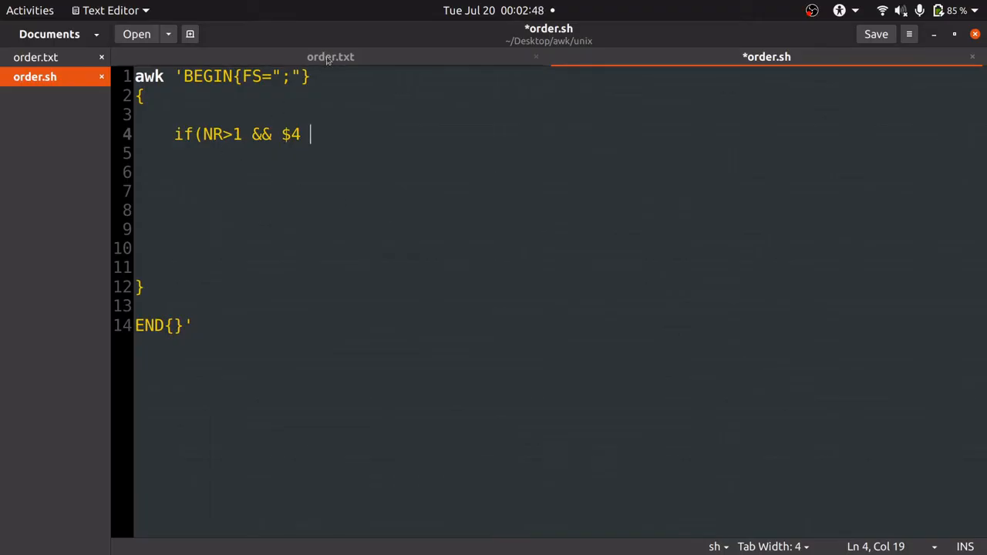
left_click(330, 55)
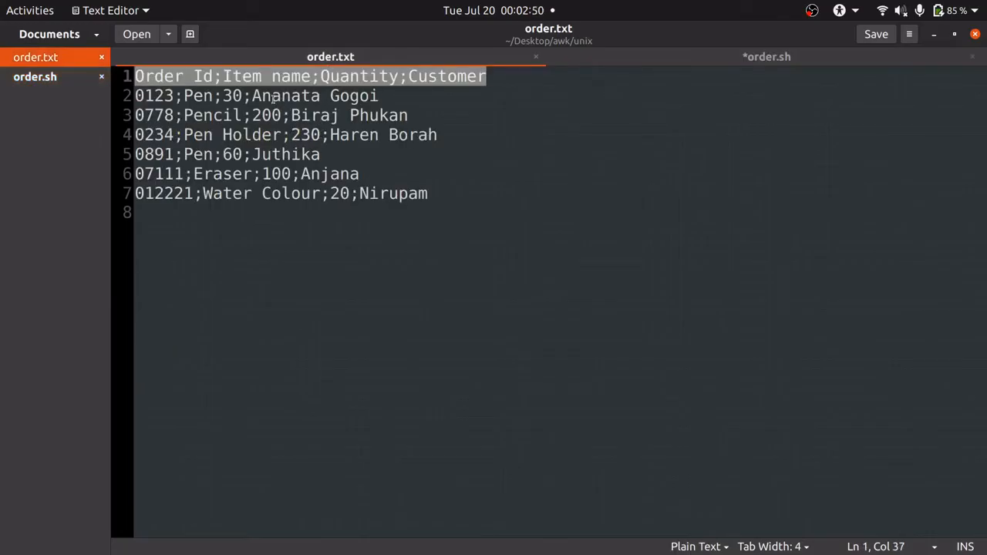
left_click(253, 96)
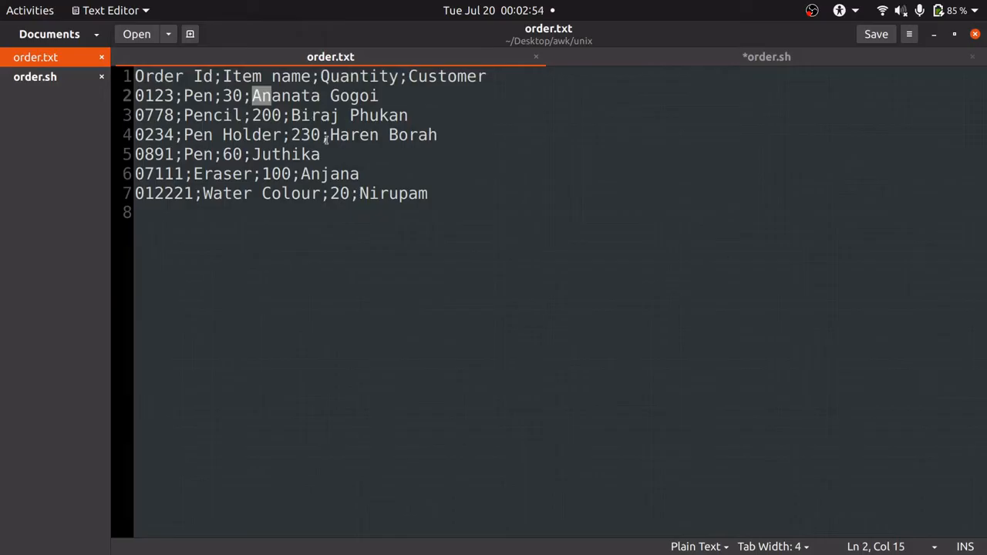
left_click(337, 136)
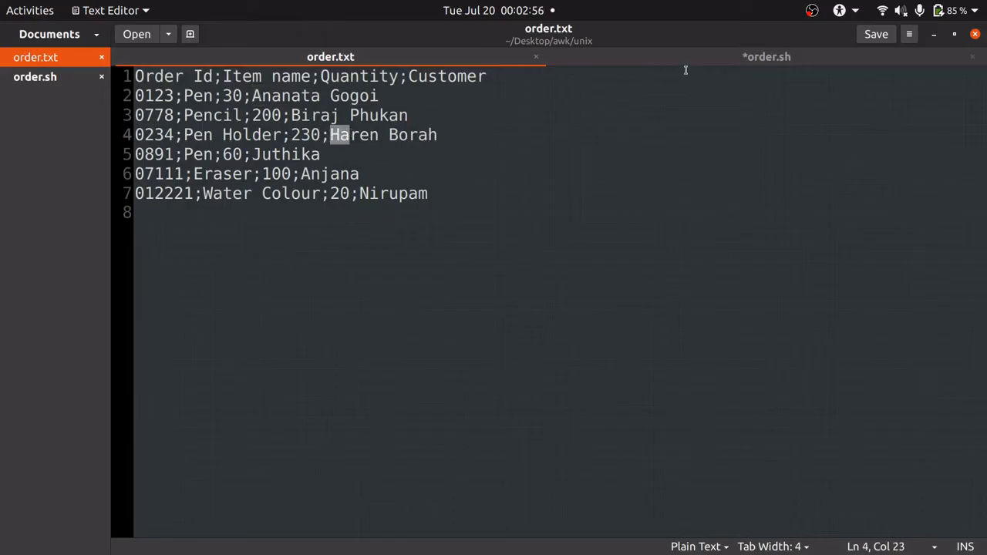
left_click(767, 56)
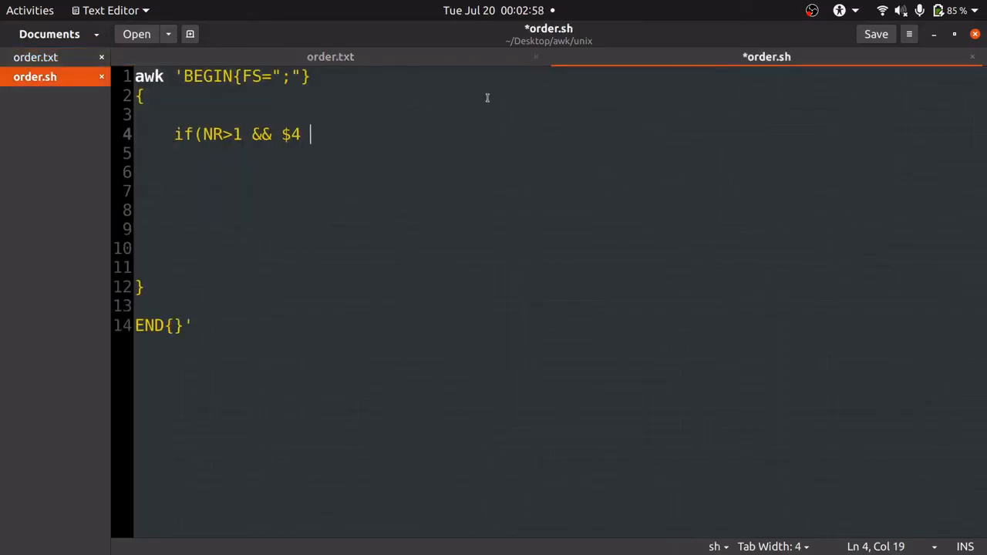
- Complete the condition as $4 ~ /^[ANH]/) and begin the if block's opening brace
type("-")
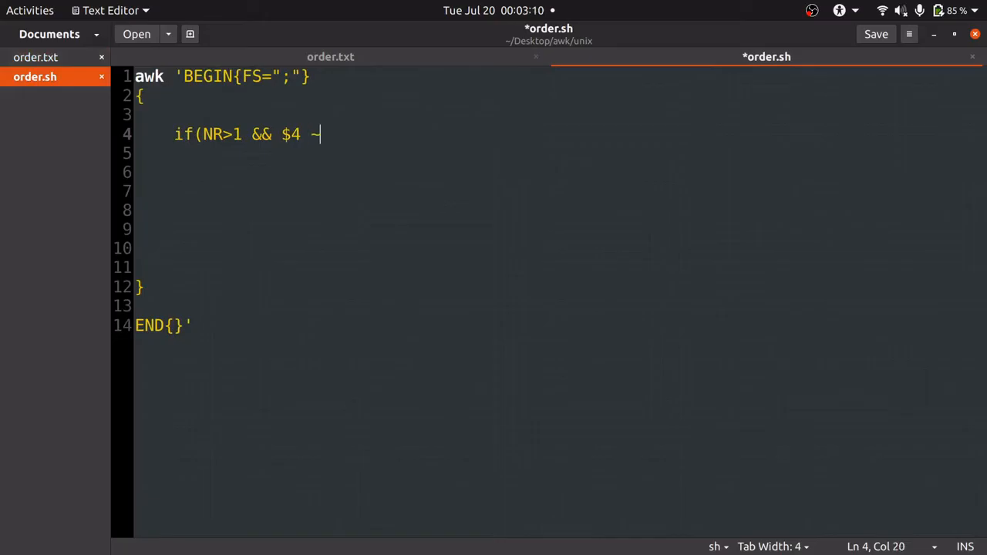
type("~")
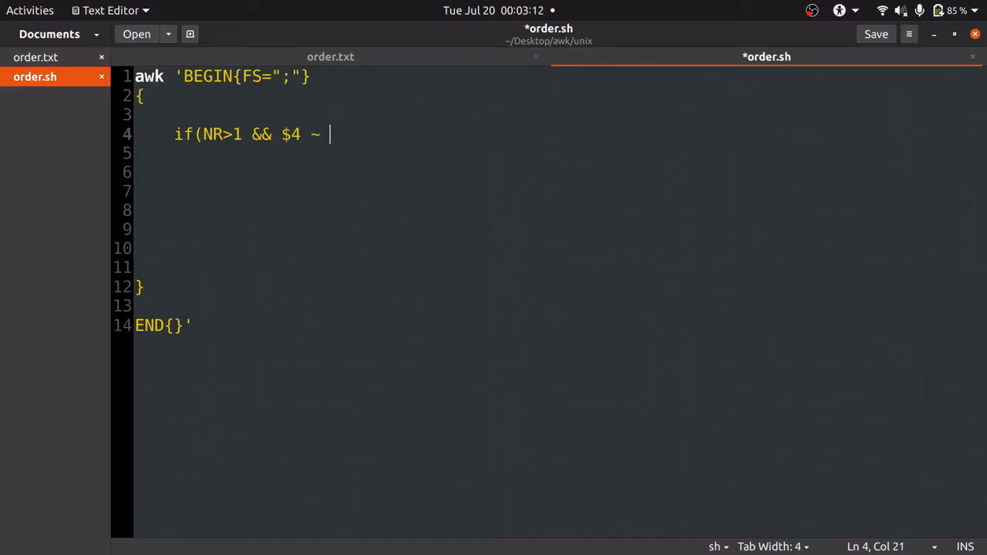
type("/")
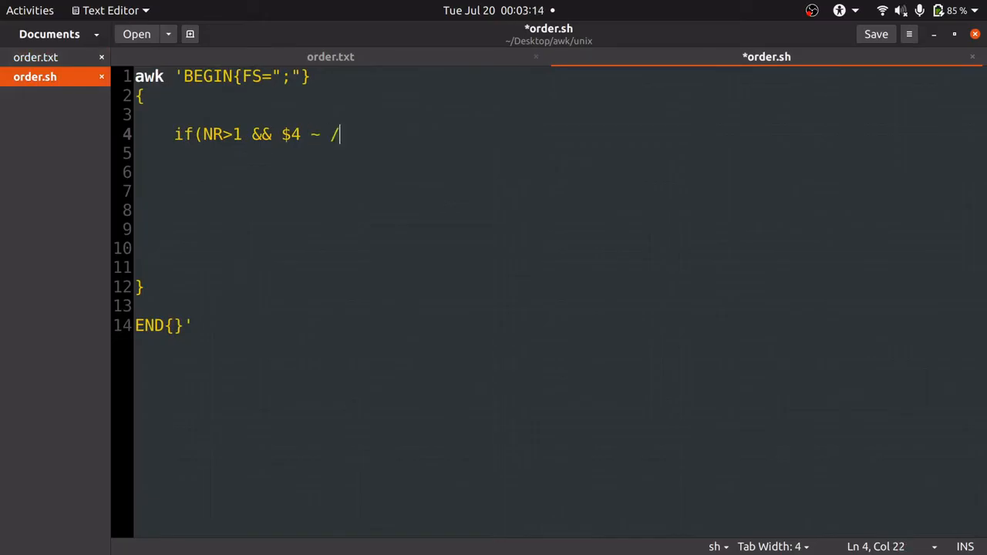
type("/")
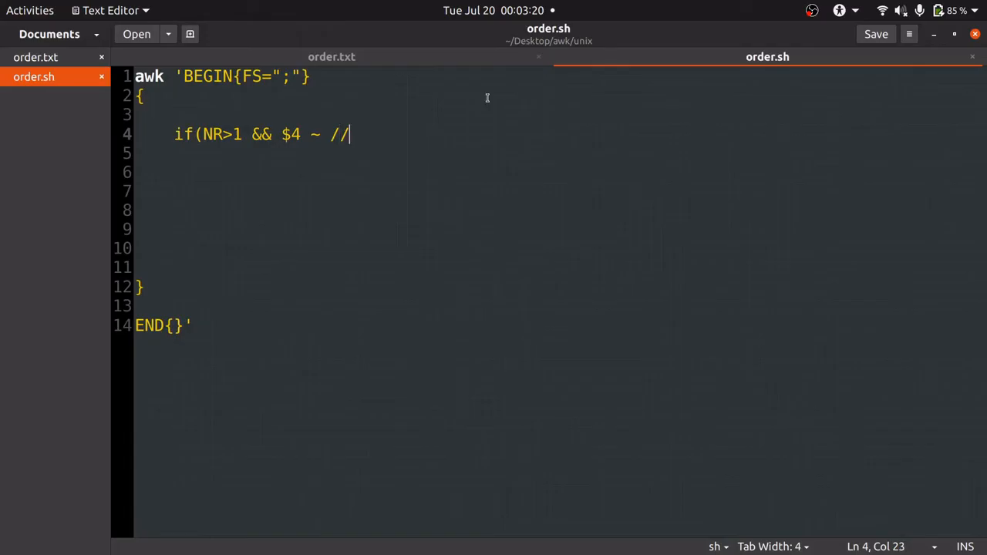
type(")")
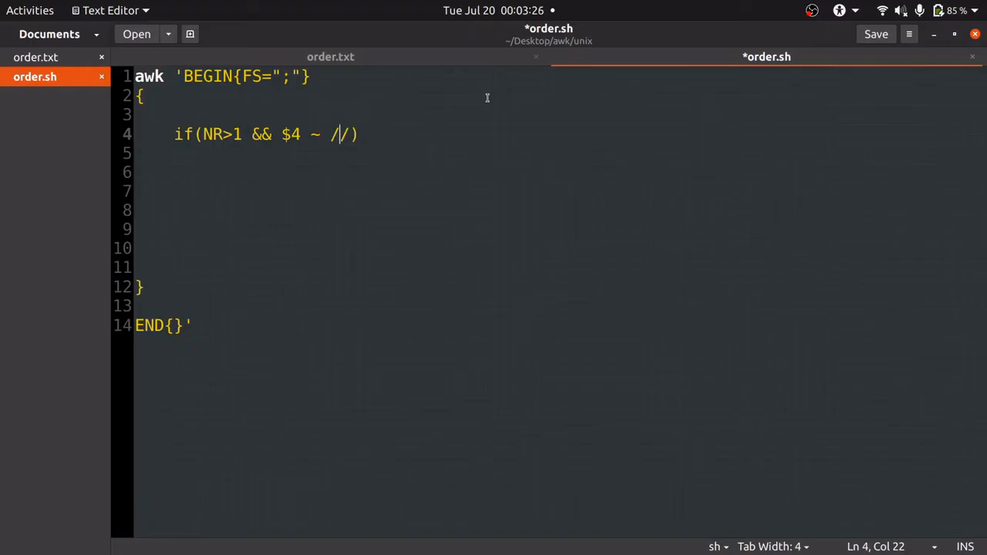
type("^")
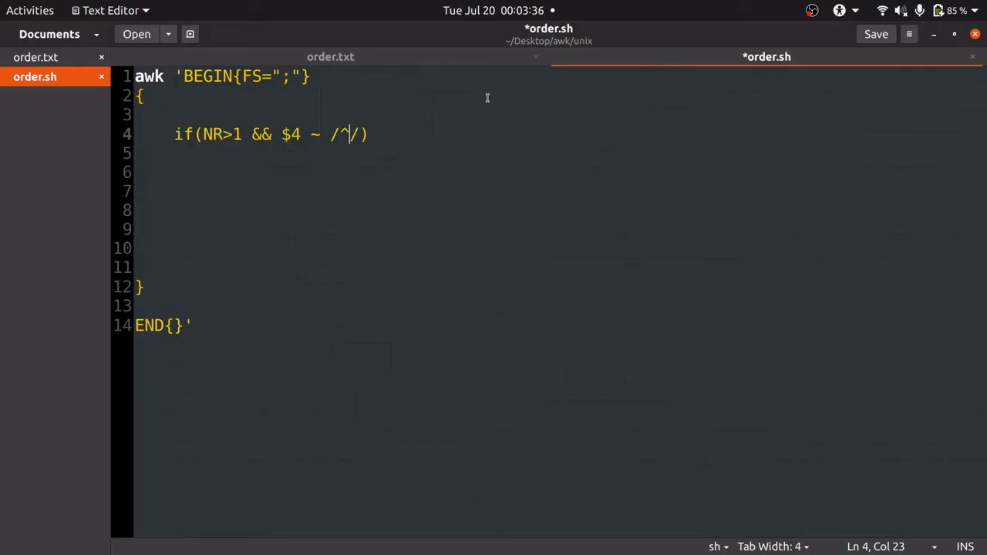
type("ANH]")
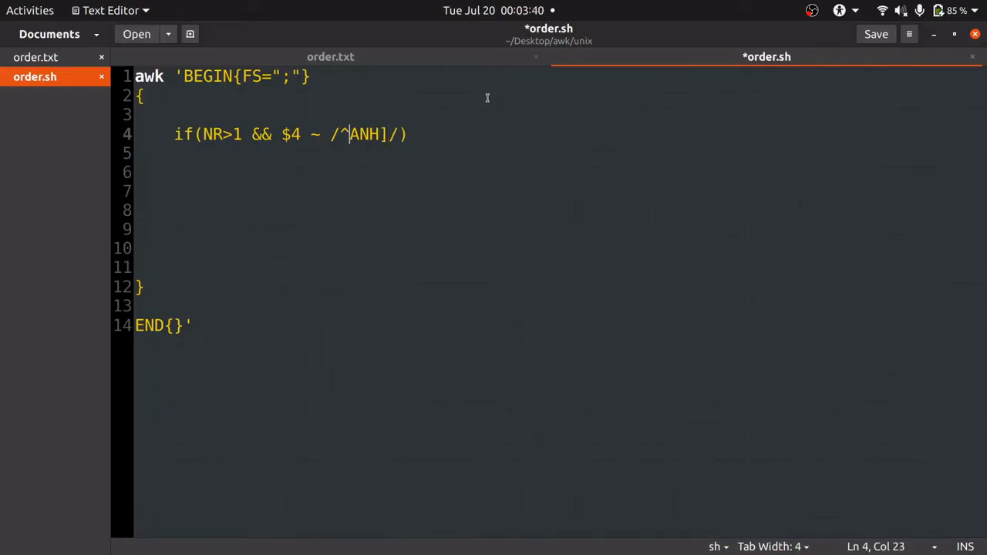
type("[")
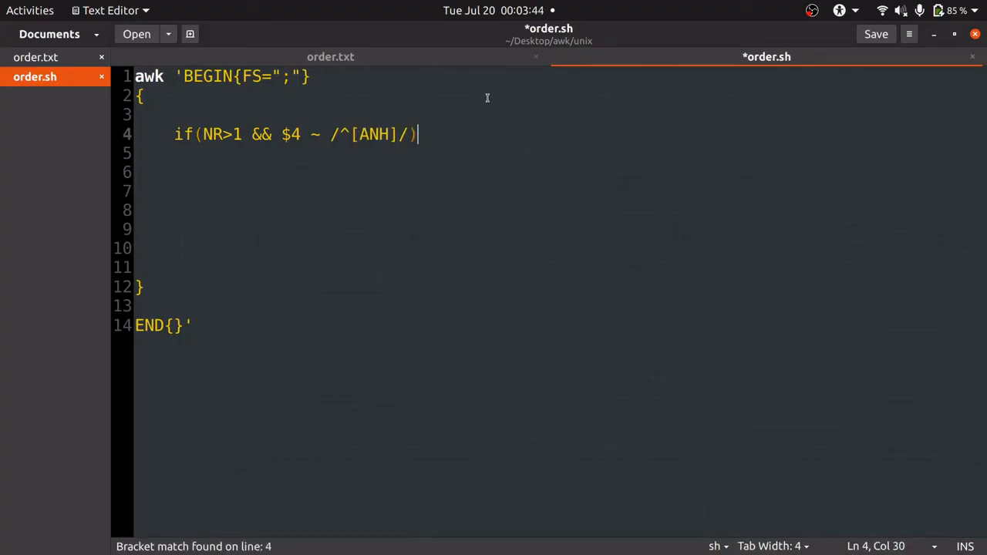
type("{")
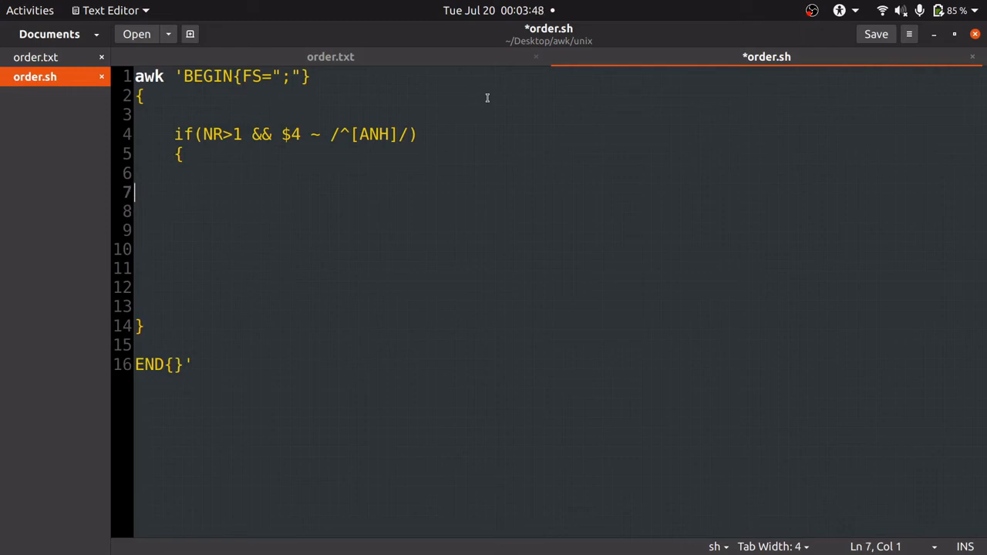
- Close the block and add print($1); so matching rows print the order id
type("}")
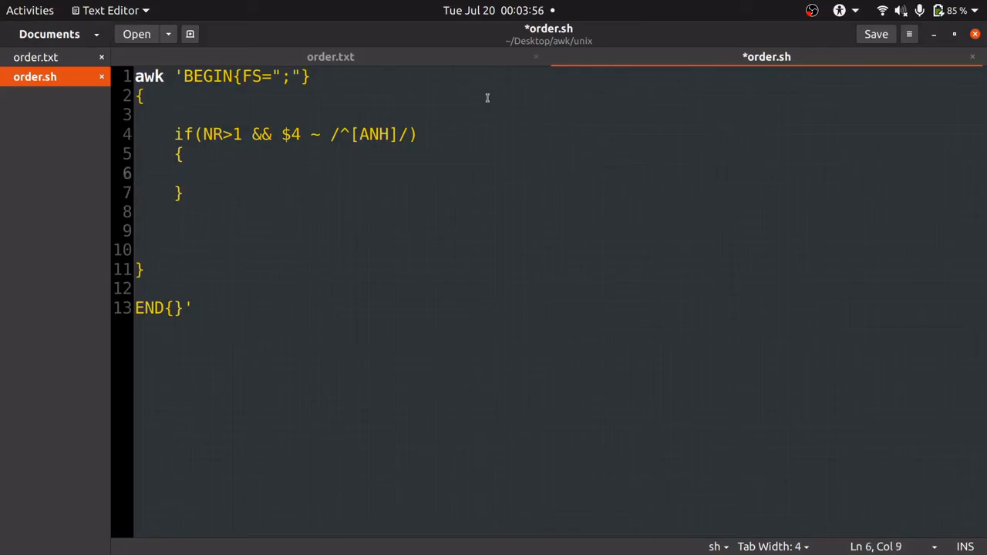
type("print")
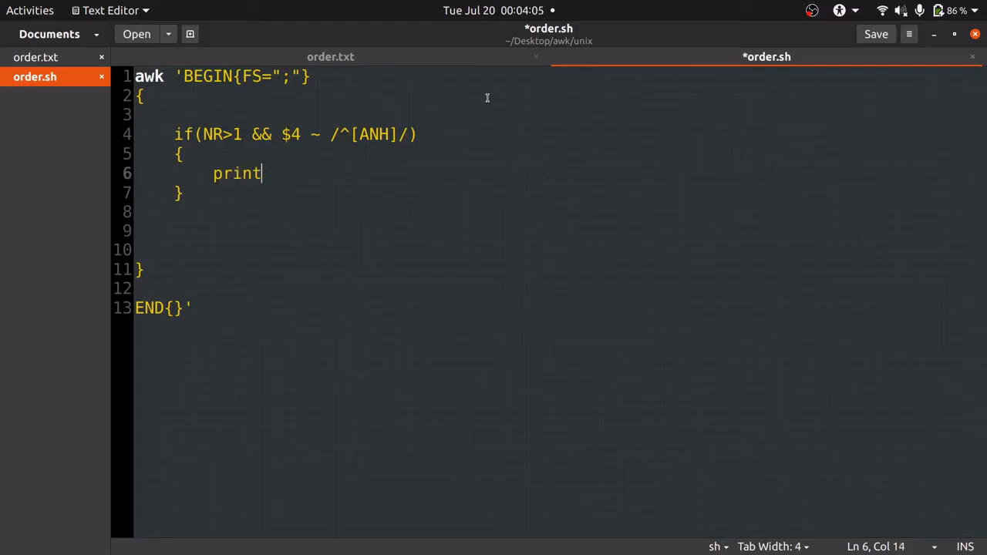
type("(4")
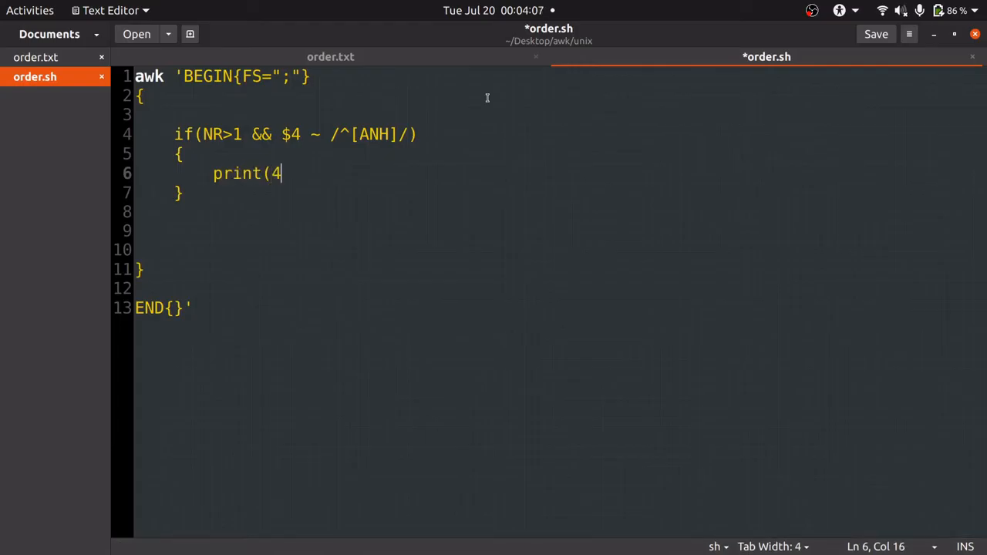
type("$1")
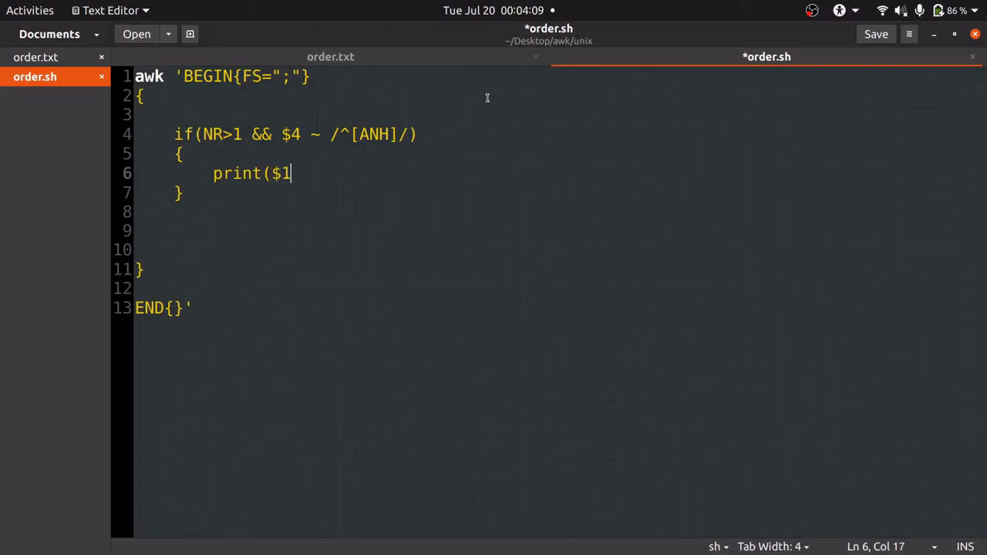
type(")")
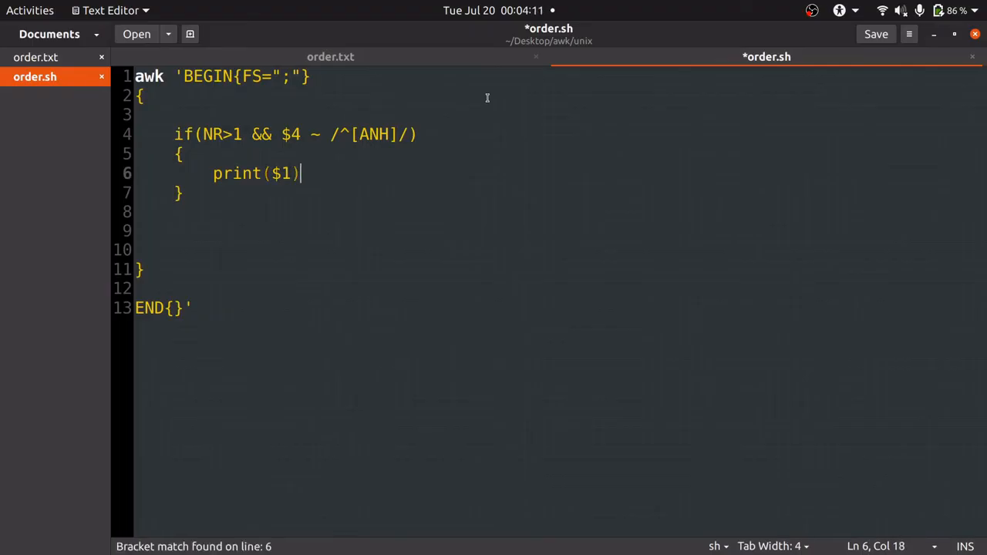
type(";")
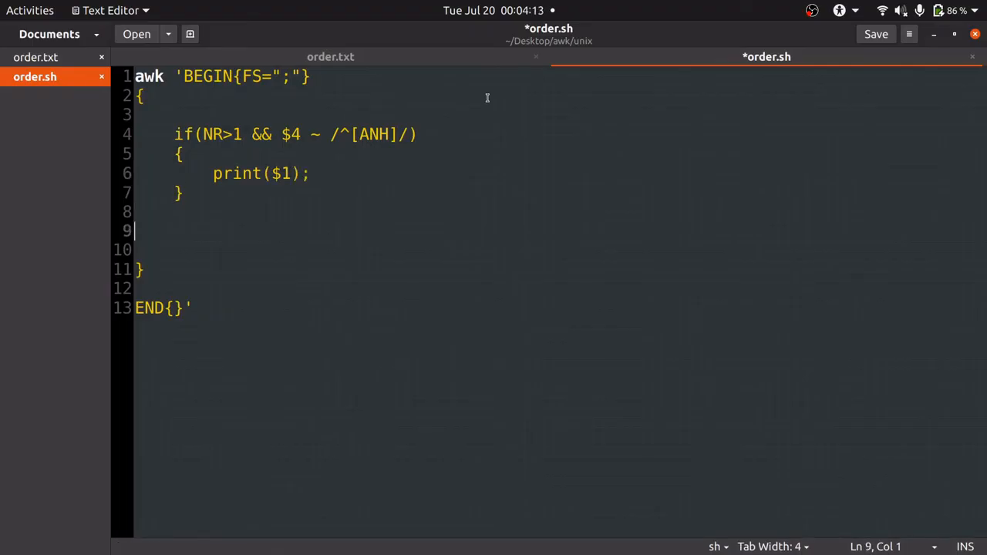
- Pass order.txt as the awk input, save order.sh and bring up a terminal in awk/unix
left_click(191, 308)
type("order.txt")
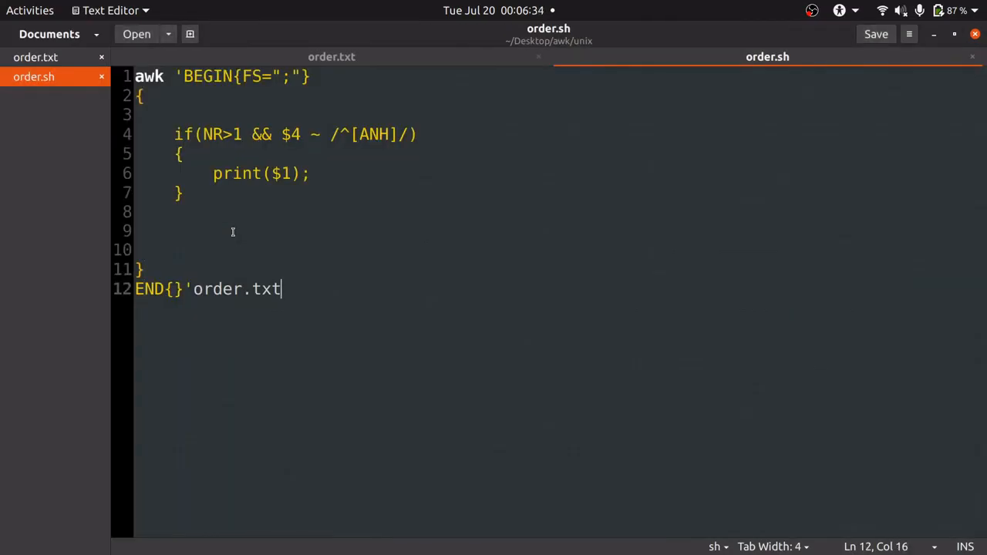
key("BackSpace")
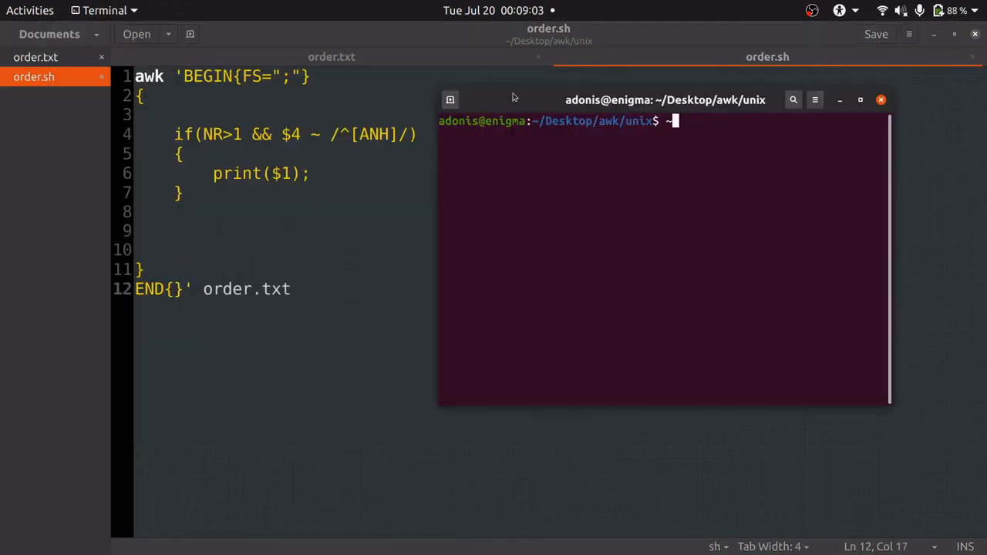
- Run ./order.sh to print order ids 0123, 0234, 07111, 012221, then view order.txt again
type("./")
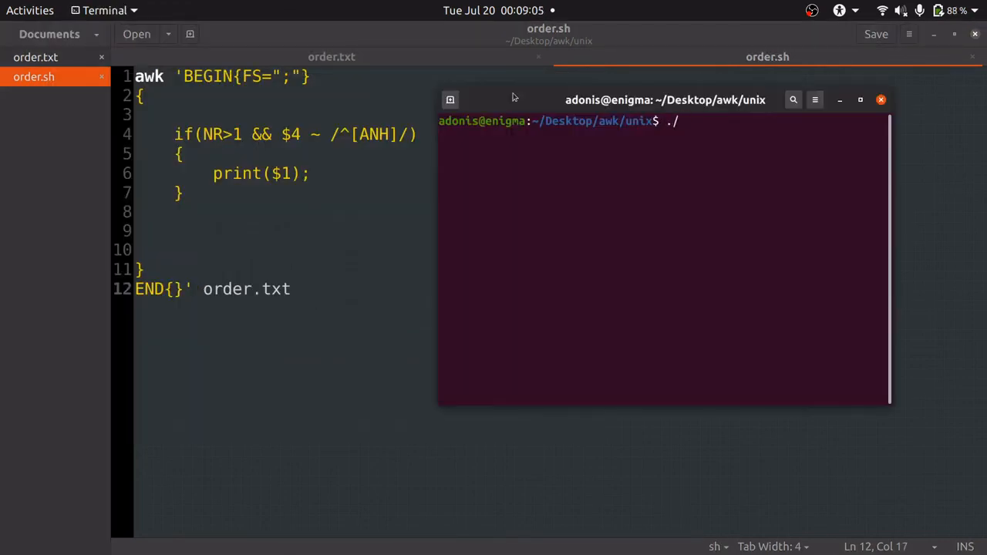
type("orde")
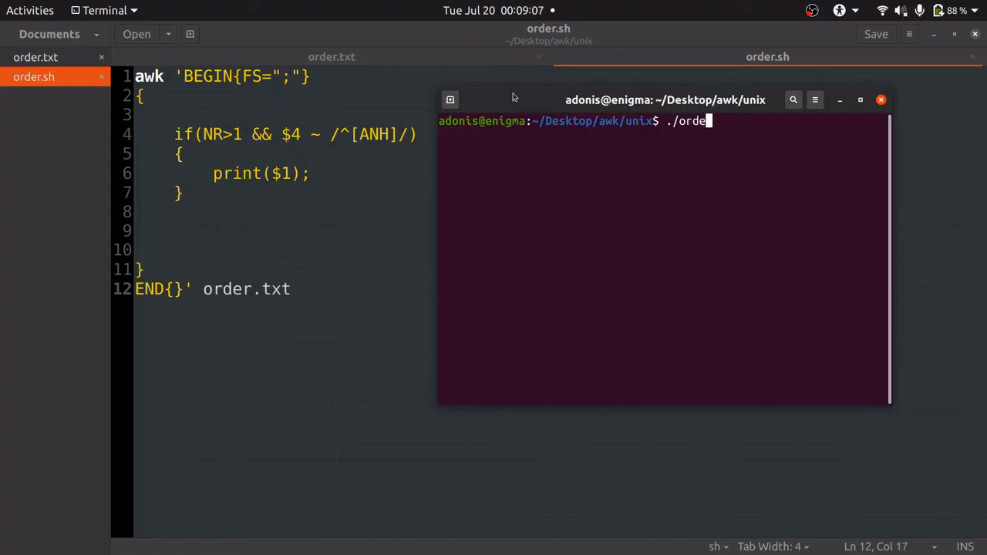
type("r.sh")
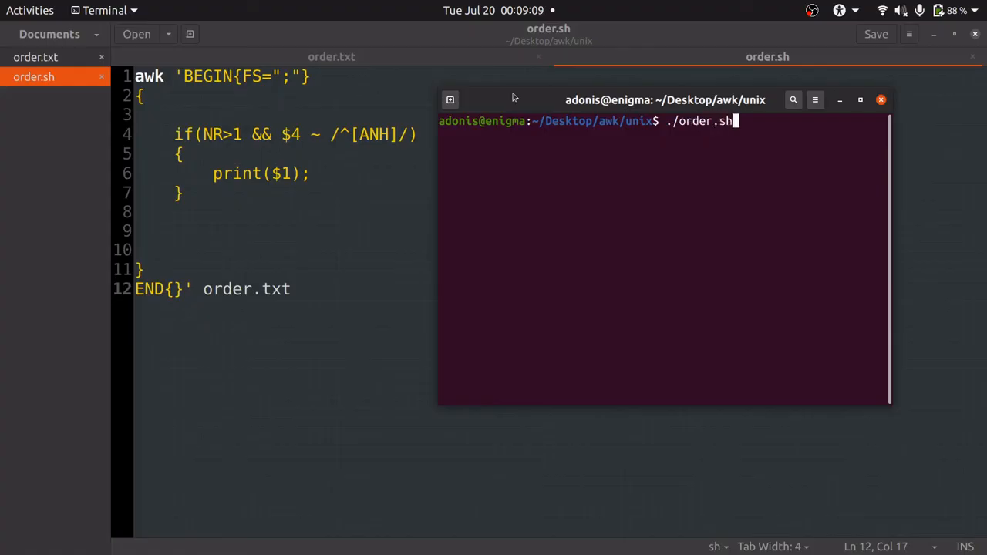
key("Return")
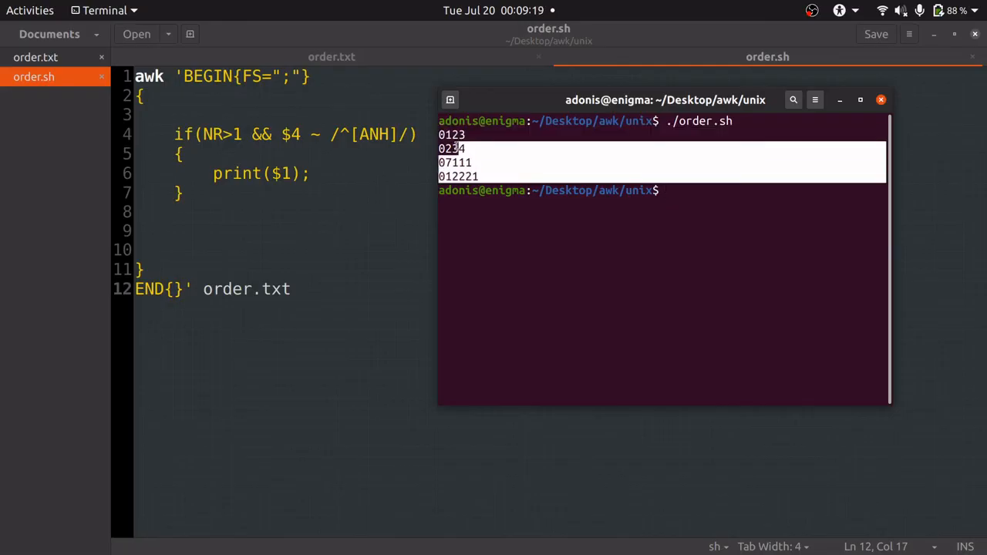
left_click(331, 55)
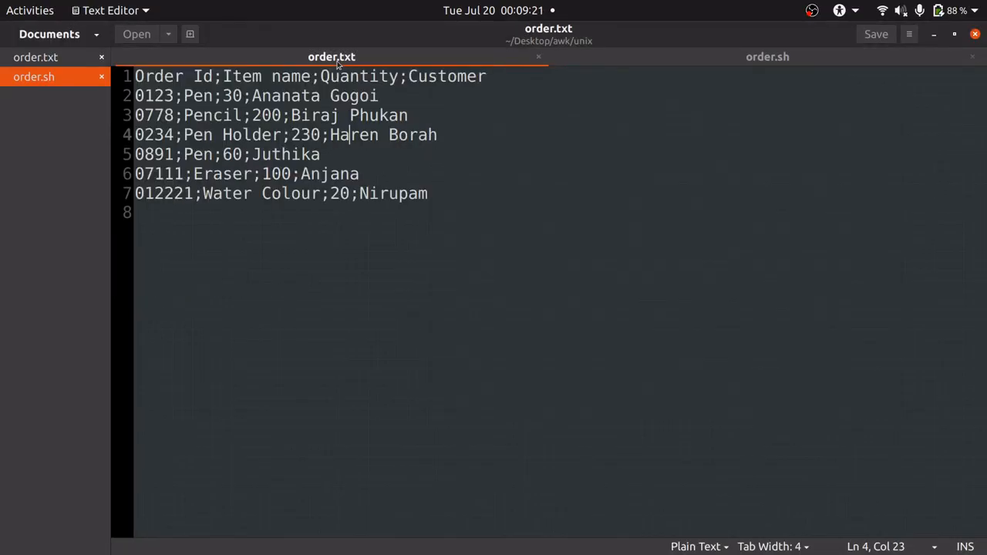